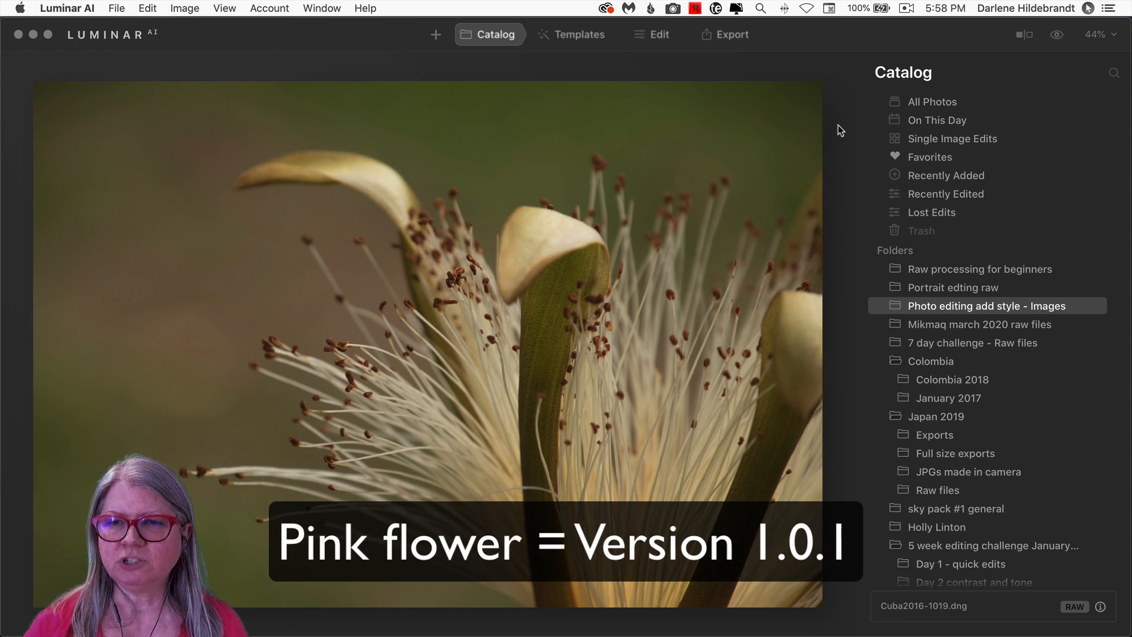
# - Show the older version's Add menu options for importing photos
pyautogui.click(834, 127)
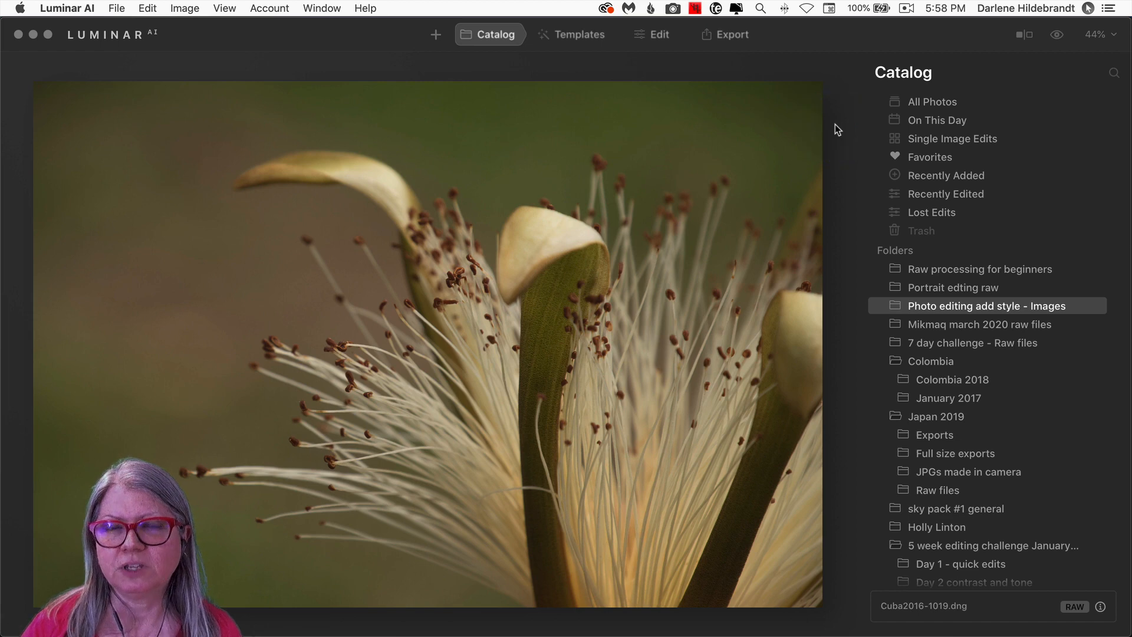
pyautogui.click(435, 34)
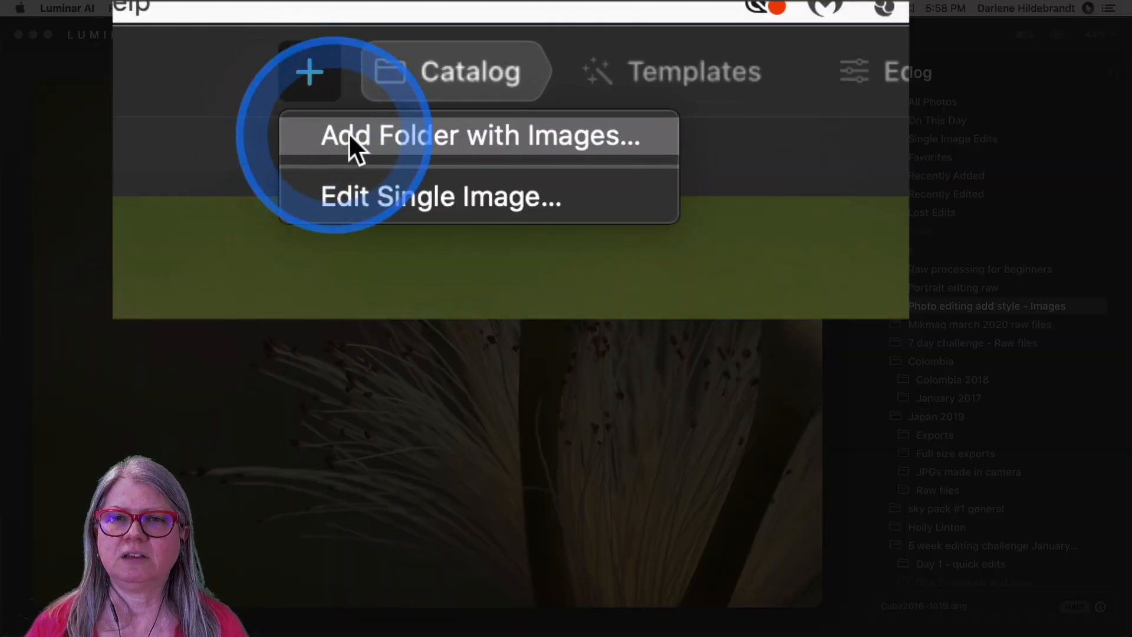
pyautogui.moveTo(459, 196)
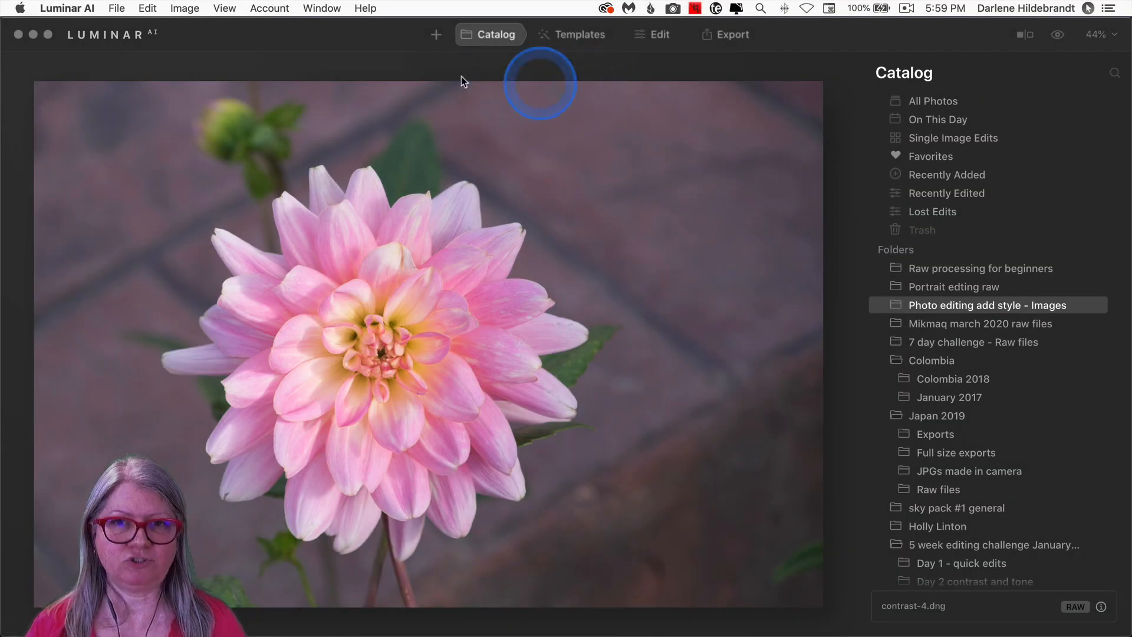
# - Show the 1.0.1 Add Folder / Add Image popup over the dahlia
pyautogui.click(436, 34)
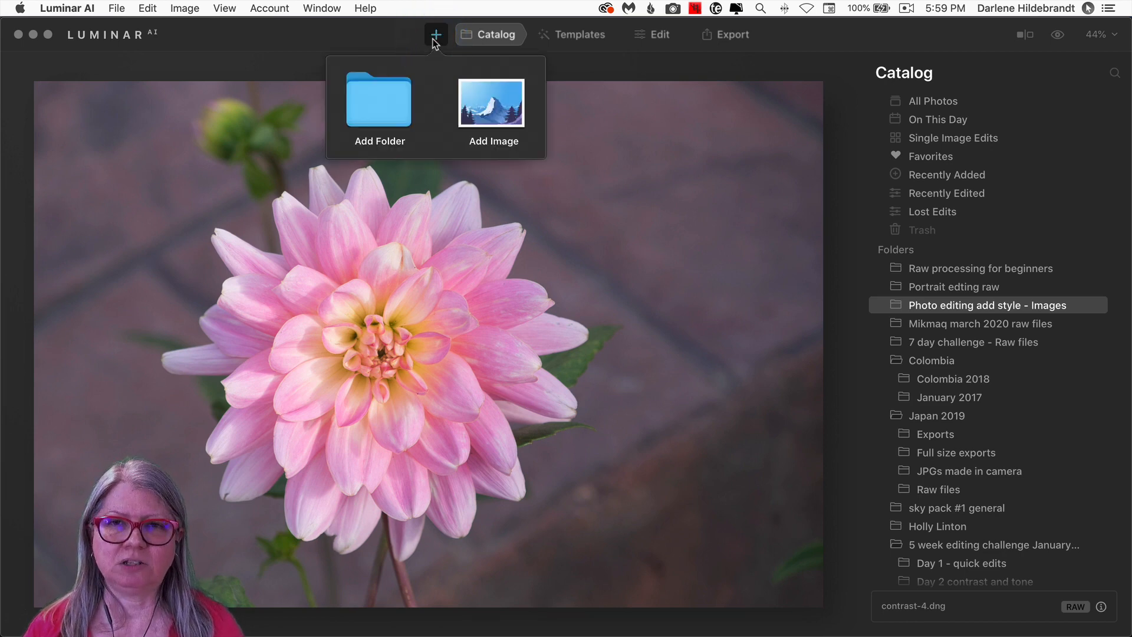
pyautogui.click(494, 103)
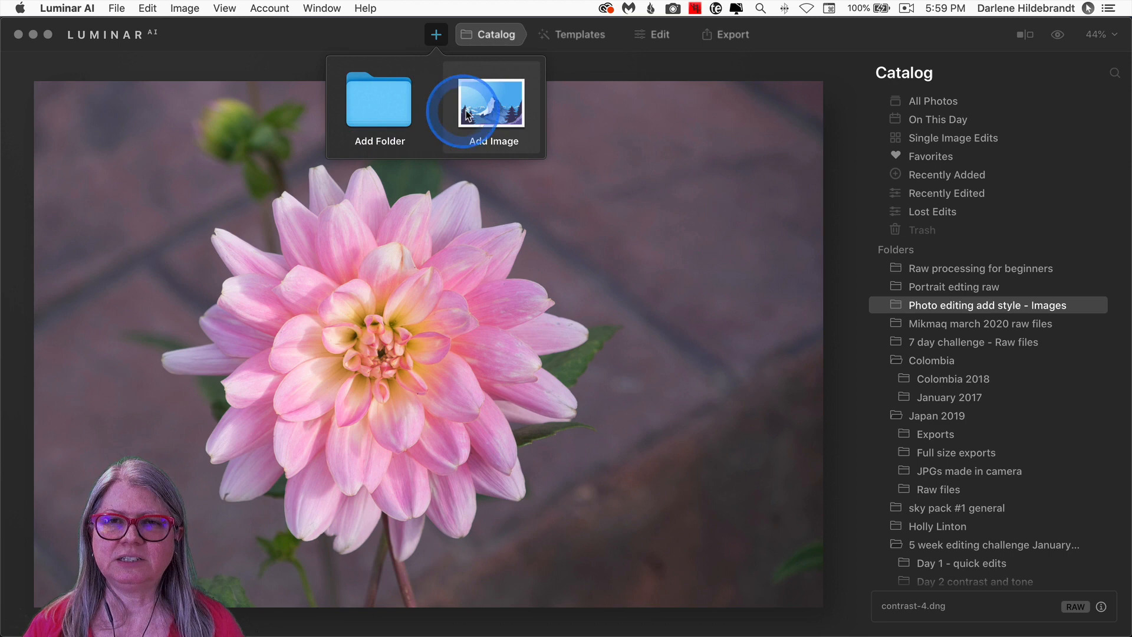
pyautogui.moveTo(378, 112)
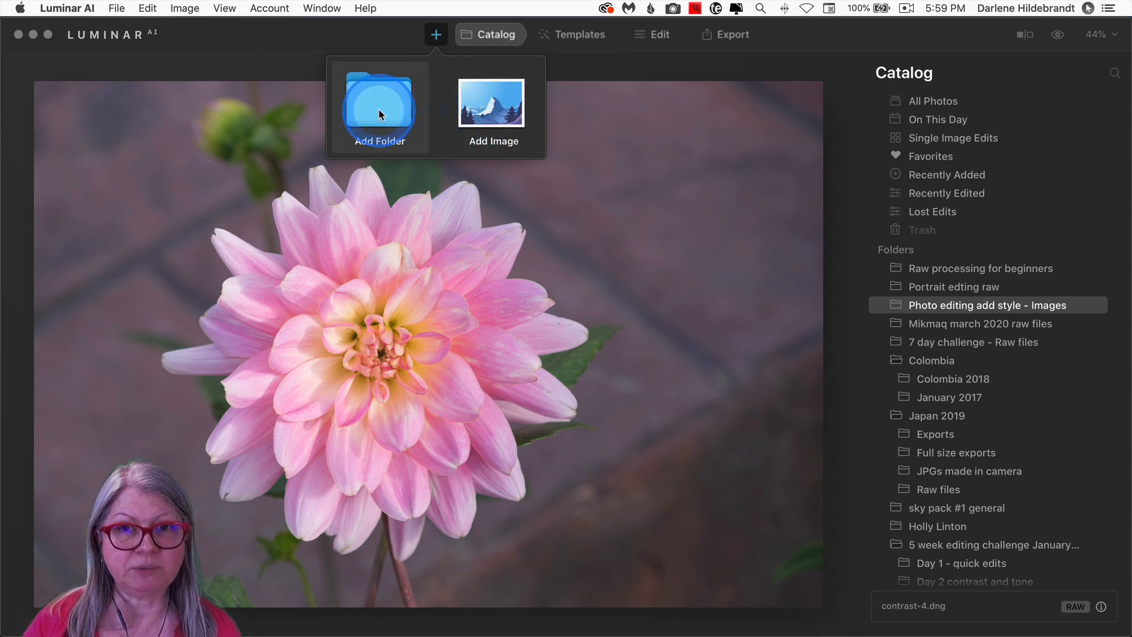
pyautogui.moveTo(493, 104)
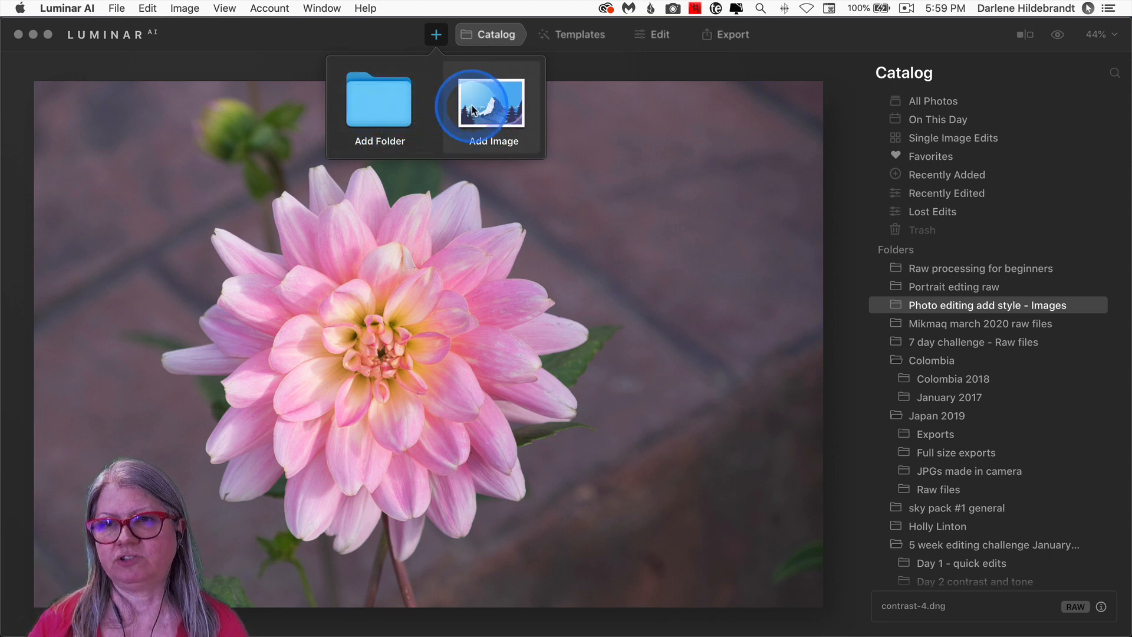
pyautogui.moveTo(473, 108)
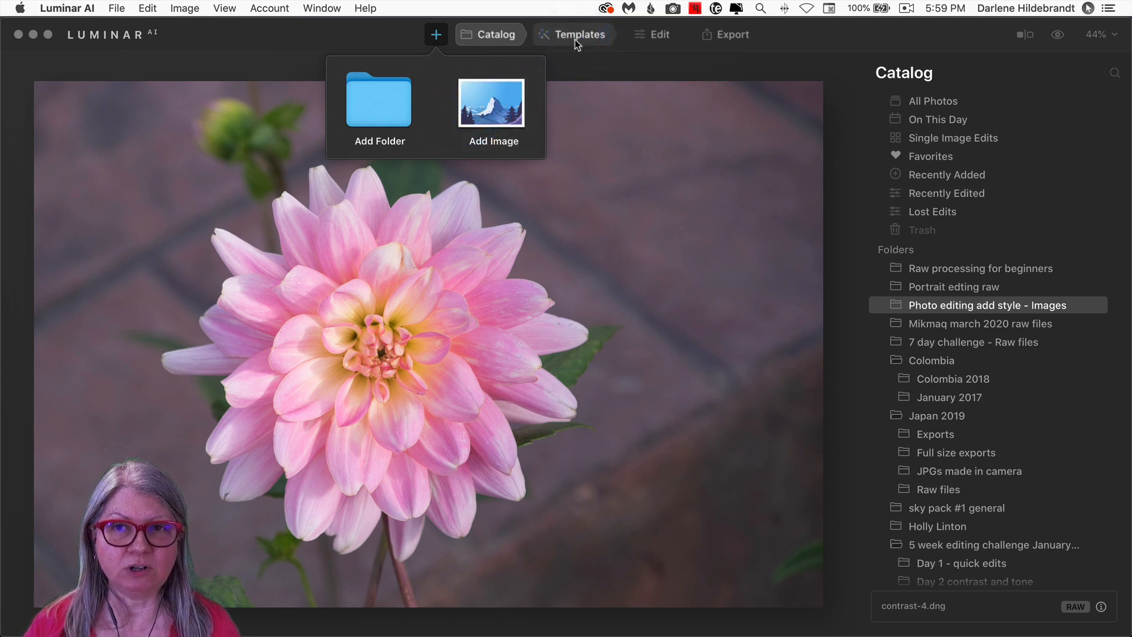
# - Browse the For This Photo template suggestions for the dahlia, ending with Filmatic in front
pyautogui.click(574, 34)
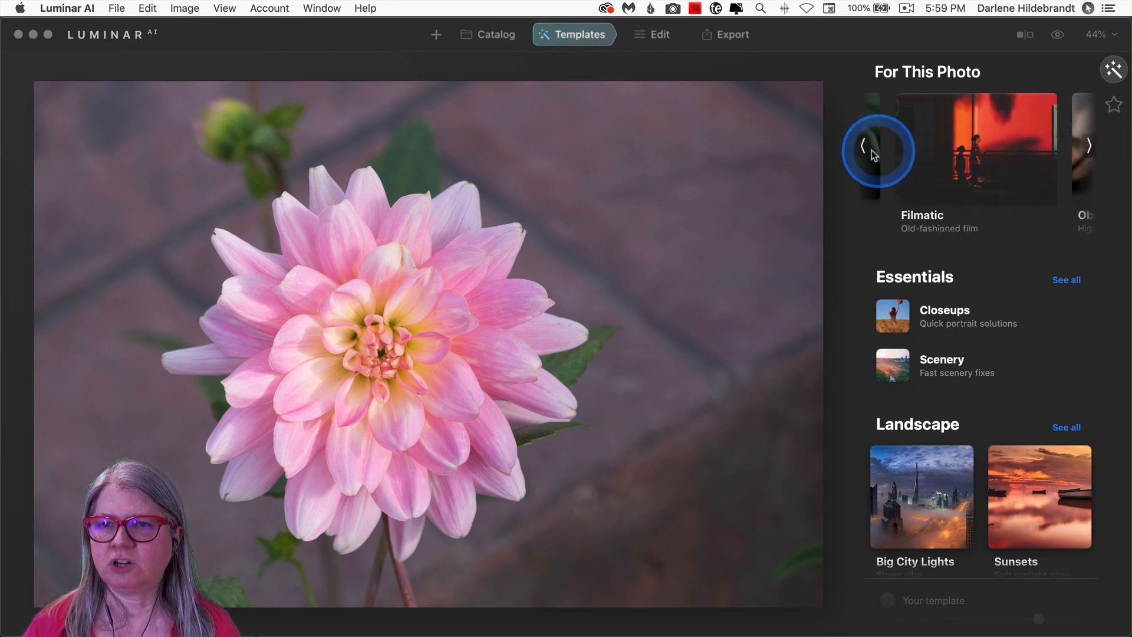
pyautogui.click(861, 146)
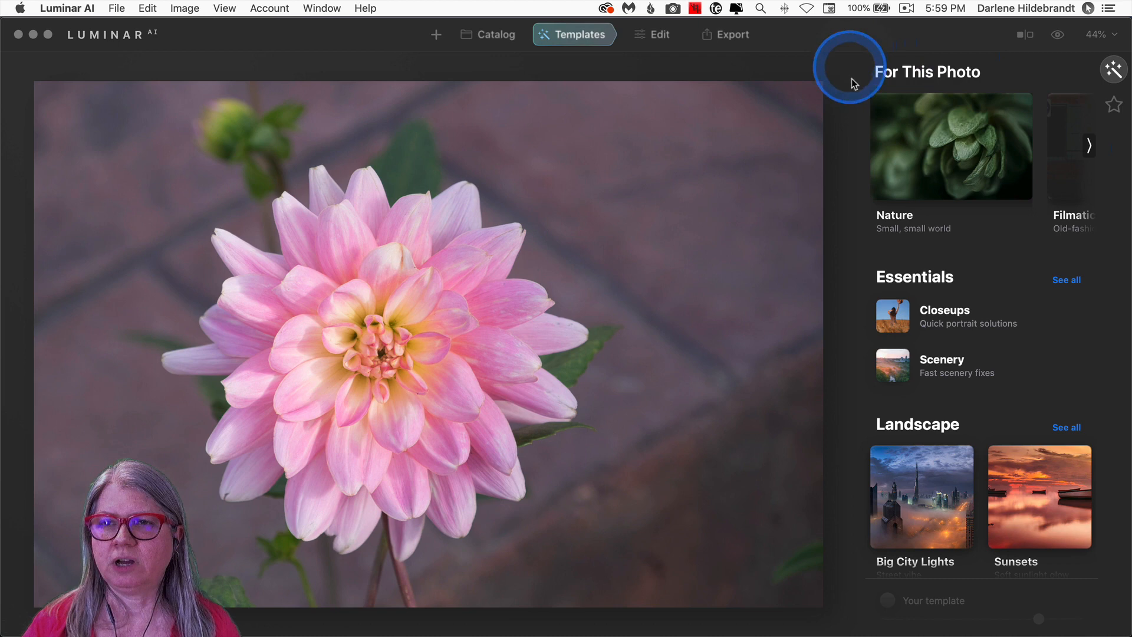
pyautogui.moveTo(842, 127)
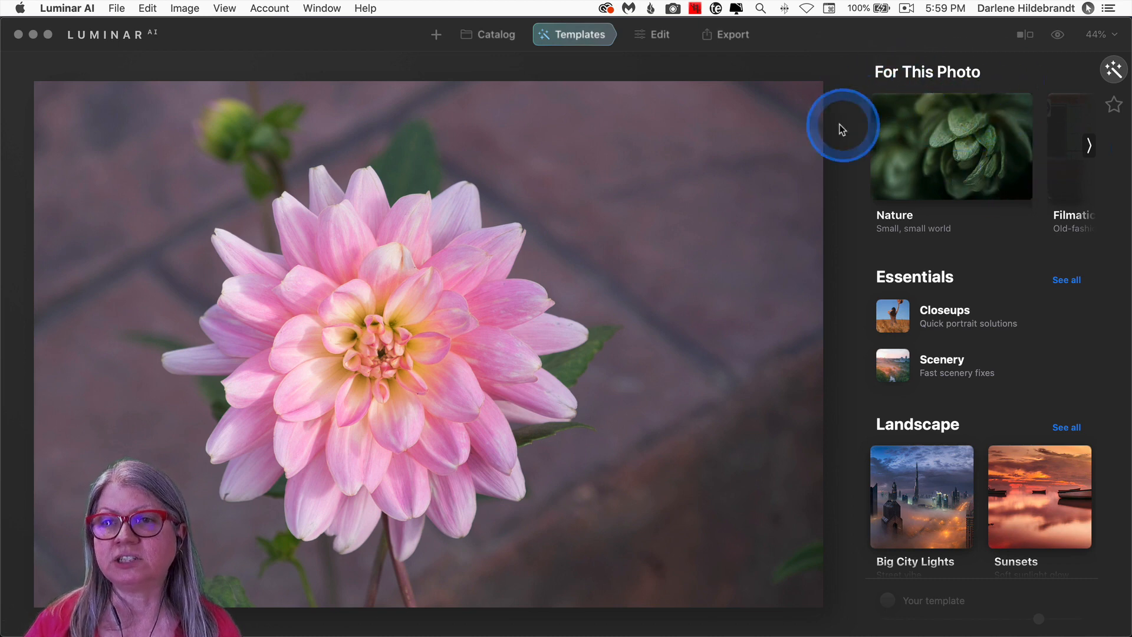
pyautogui.moveTo(956, 173)
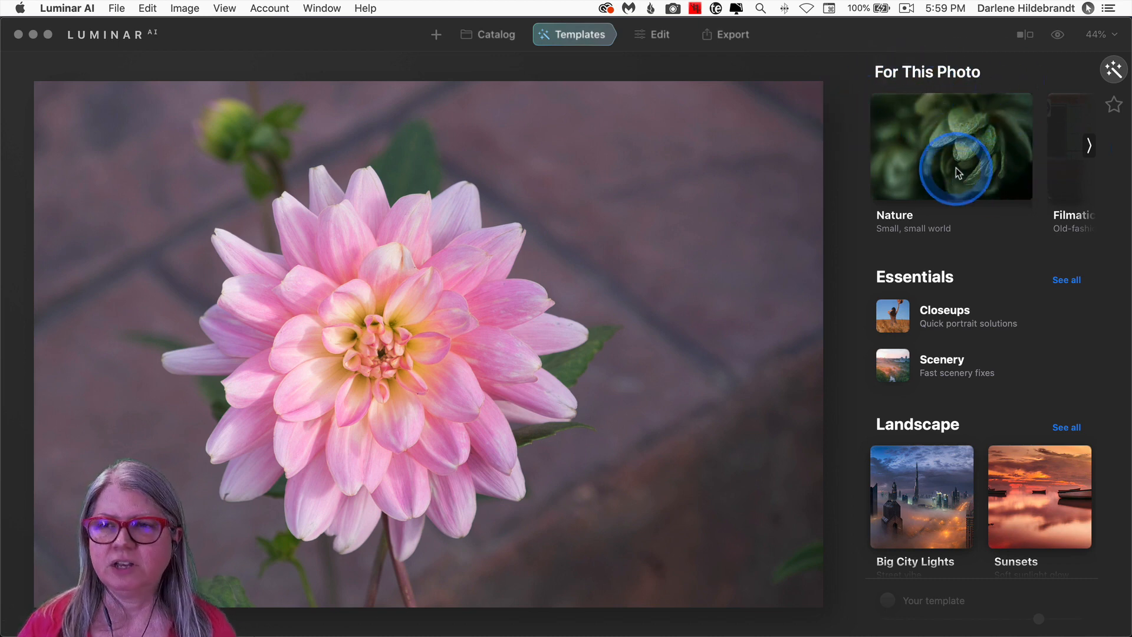
pyautogui.click(1089, 146)
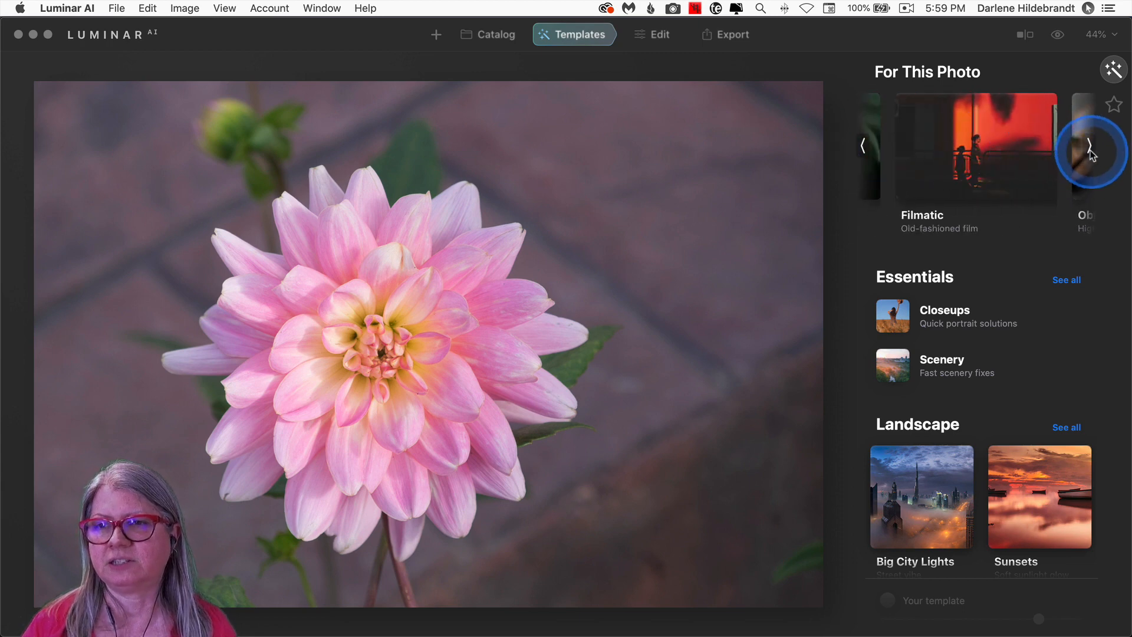
pyautogui.click(1093, 146)
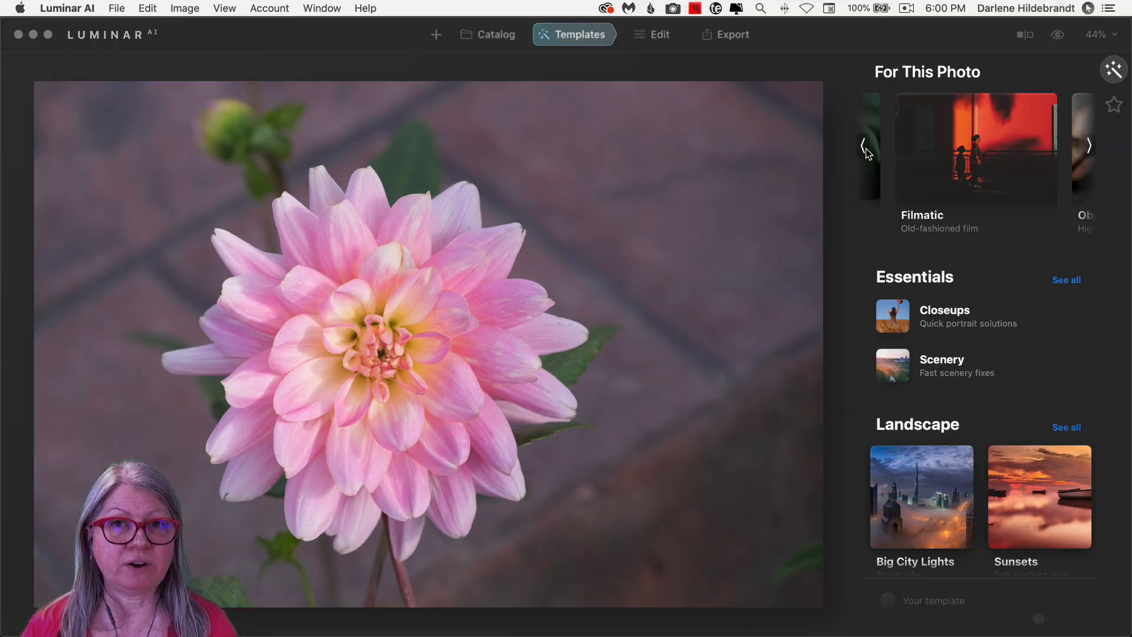
pyautogui.click(652, 34)
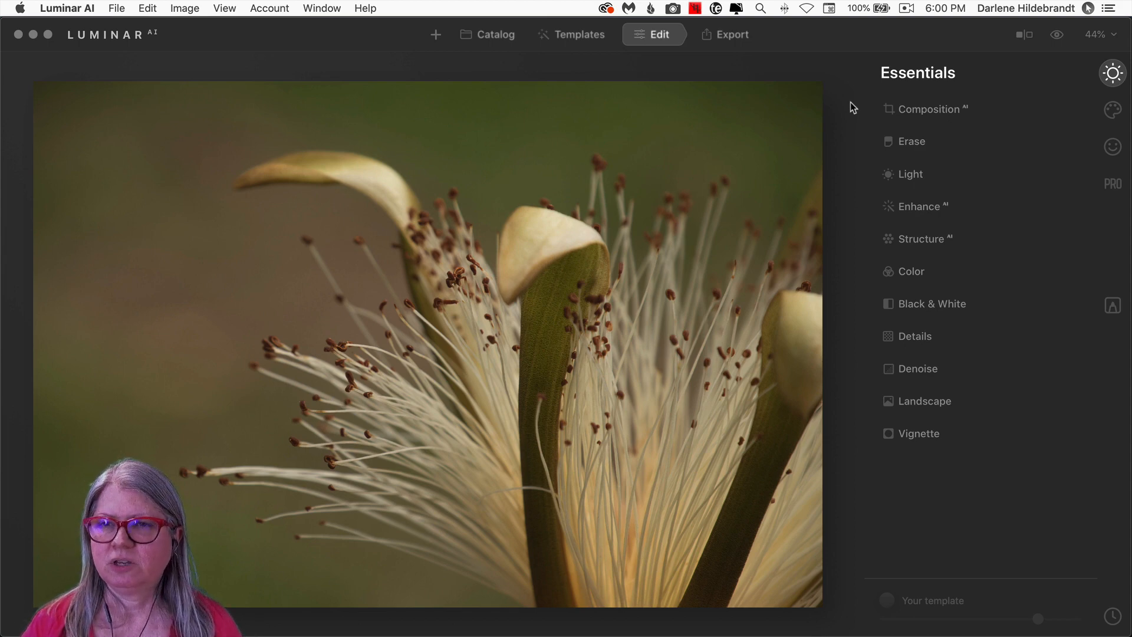
pyautogui.moveTo(1112, 71)
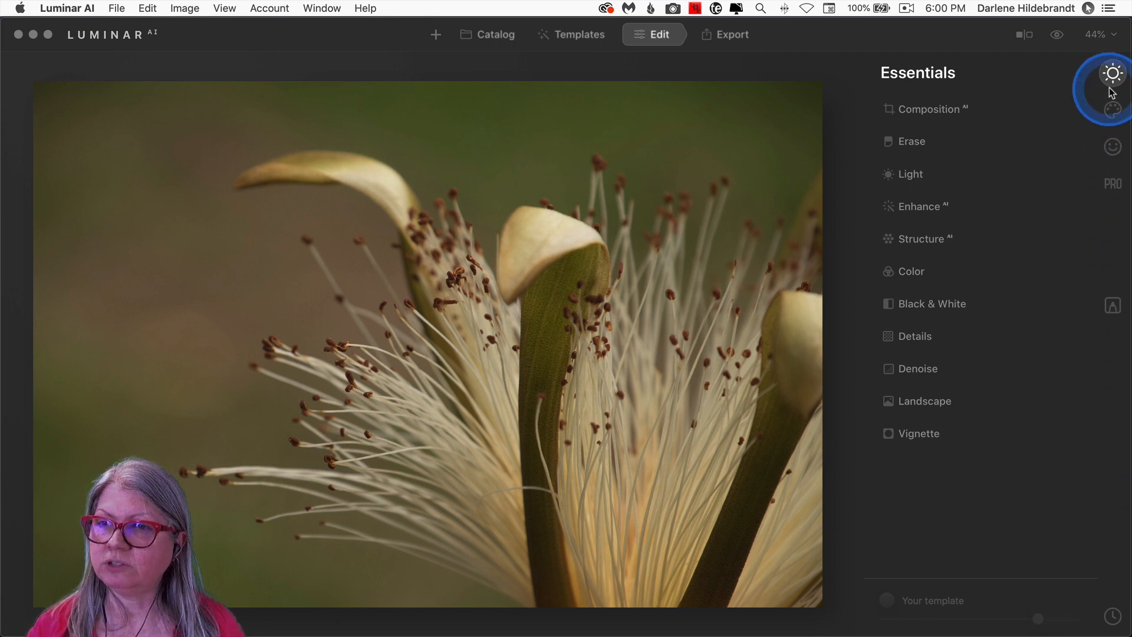
pyautogui.moveTo(1112, 178)
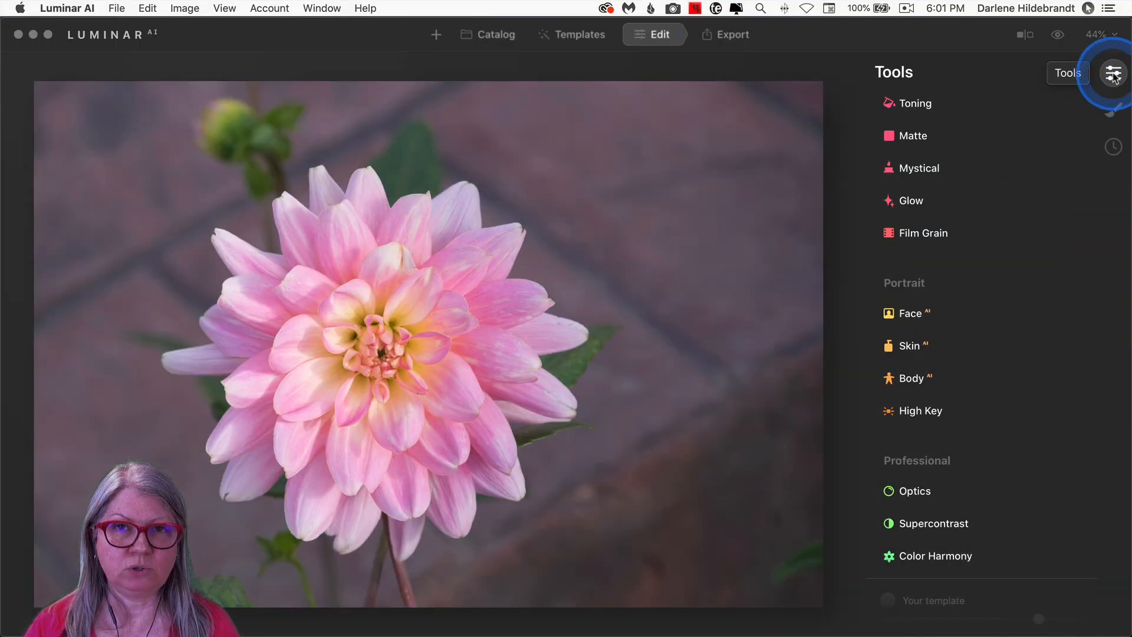
pyautogui.moveTo(1114, 109)
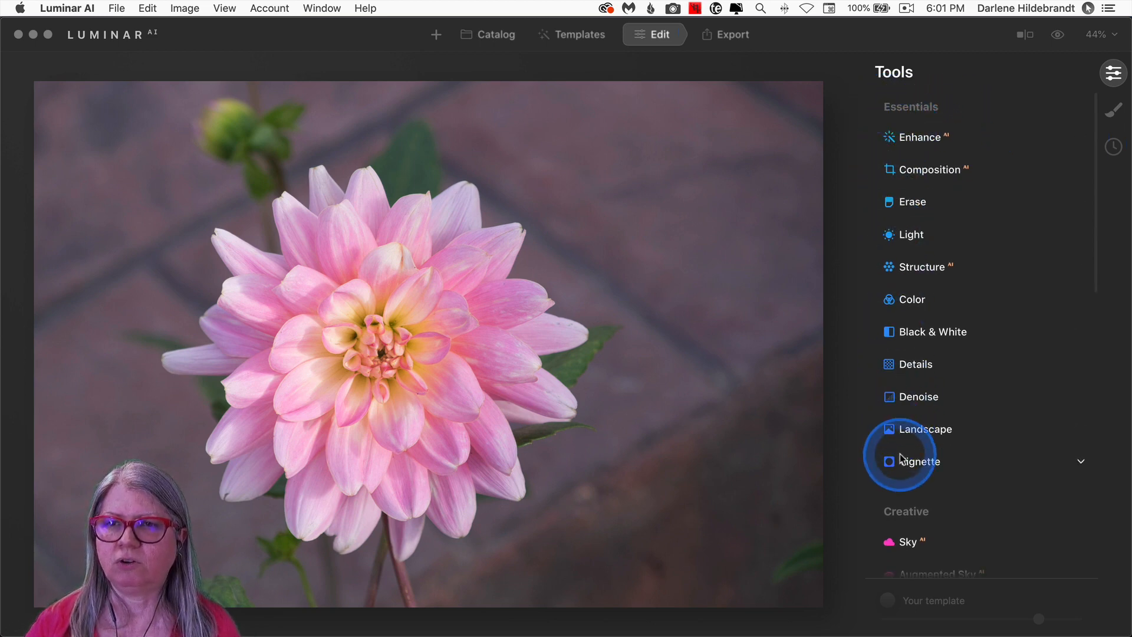
# - Scroll down through the 1.0.1 Tools list
pyautogui.scroll(-3)
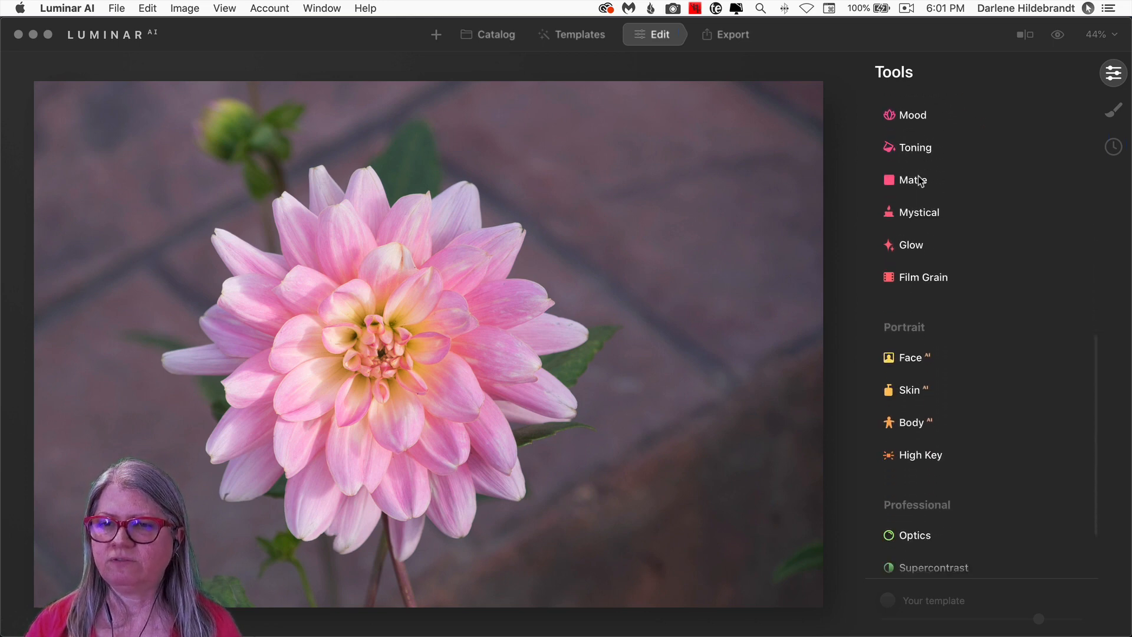
pyautogui.scroll(-3)
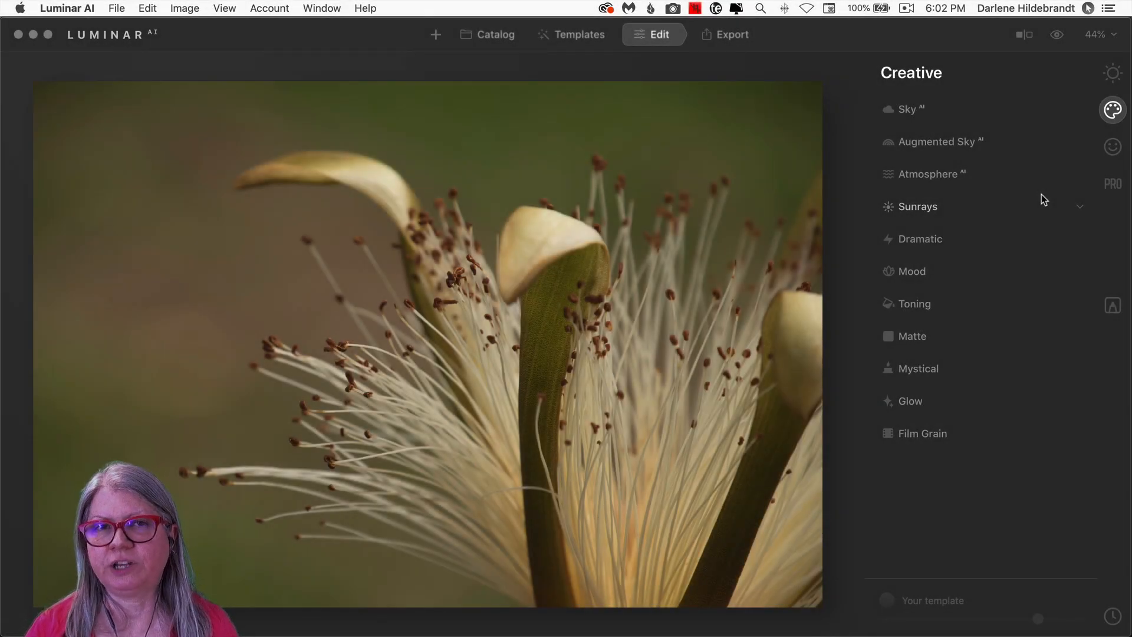
# - Expand the Toning tool's settings on the pale feathery flower, with Amount at 60
pyautogui.click(909, 303)
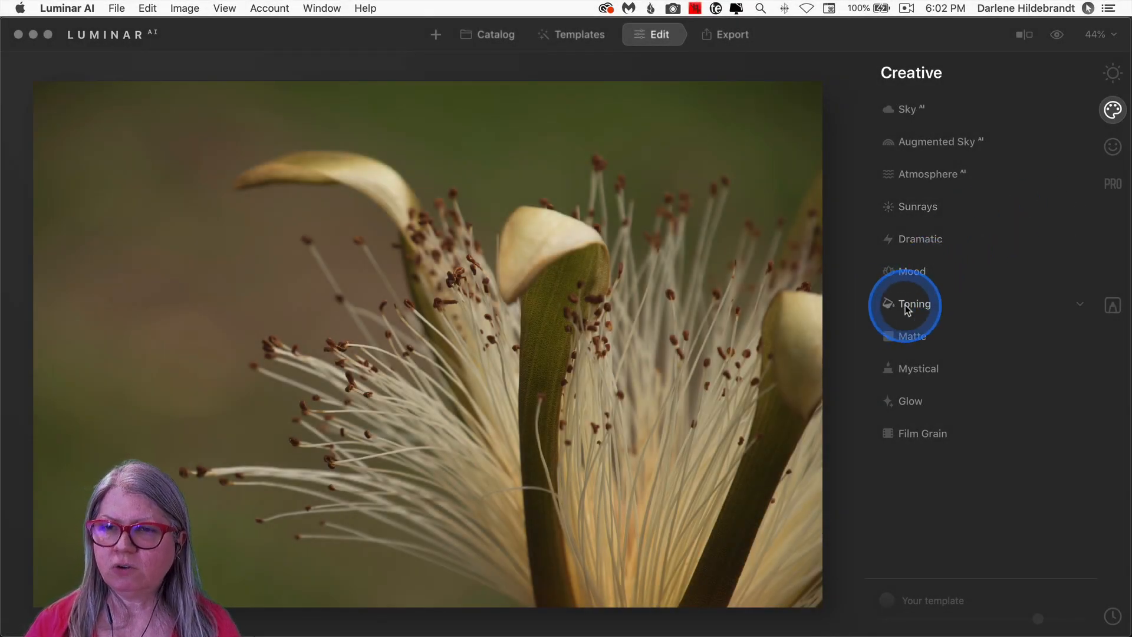
pyautogui.click(914, 304)
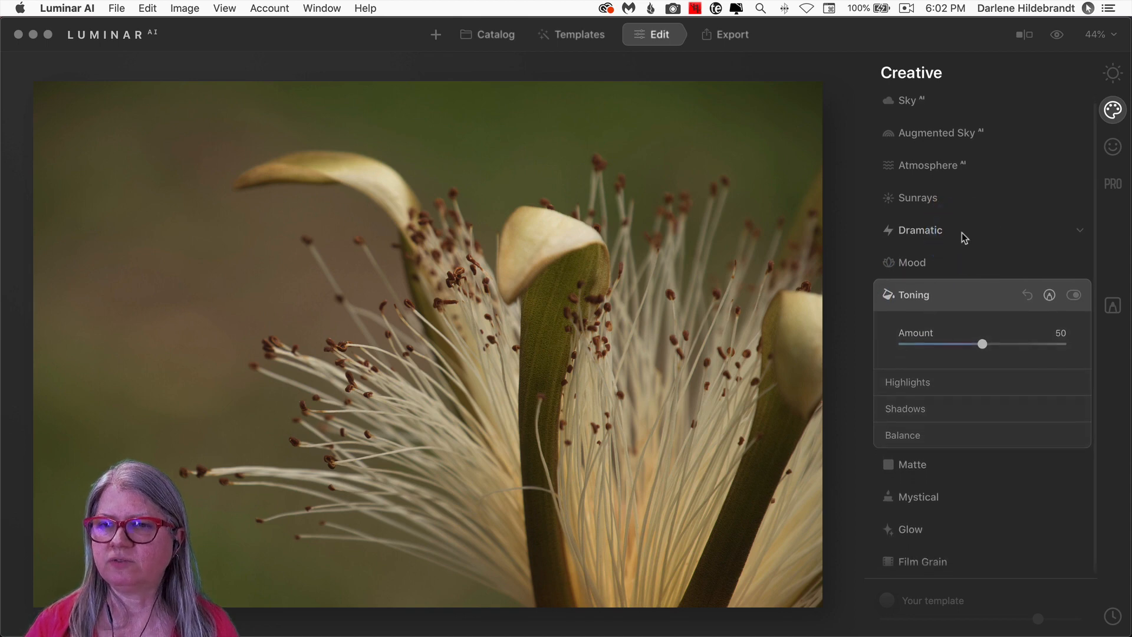
pyautogui.click(981, 343)
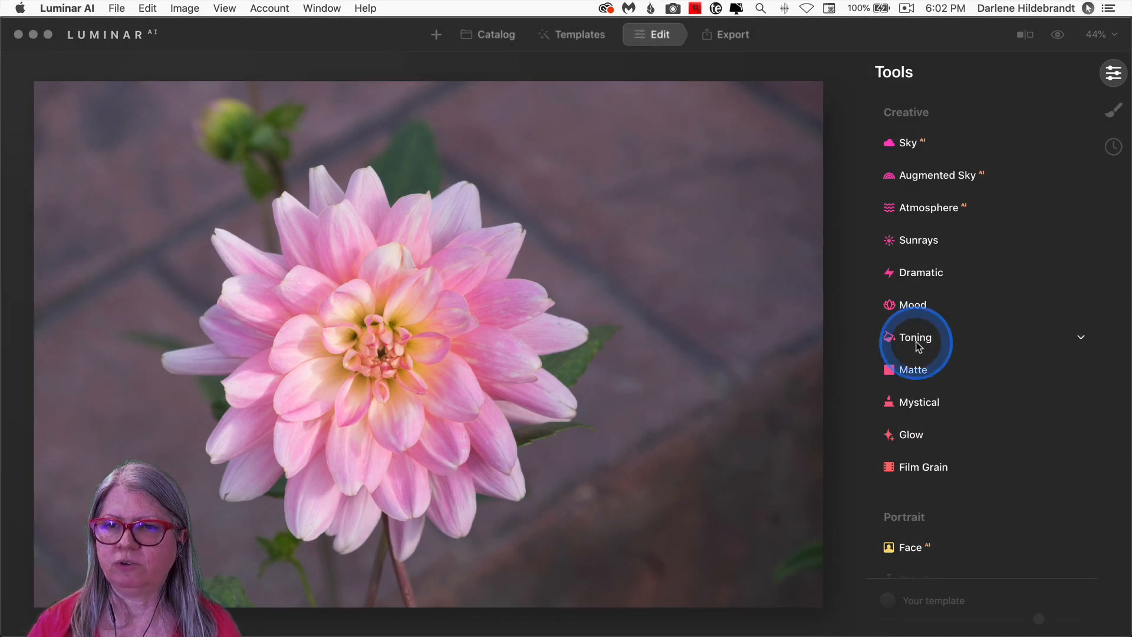
# - Tone the dahlia's shadows to saturation 55 and hue 48
pyautogui.click(915, 337)
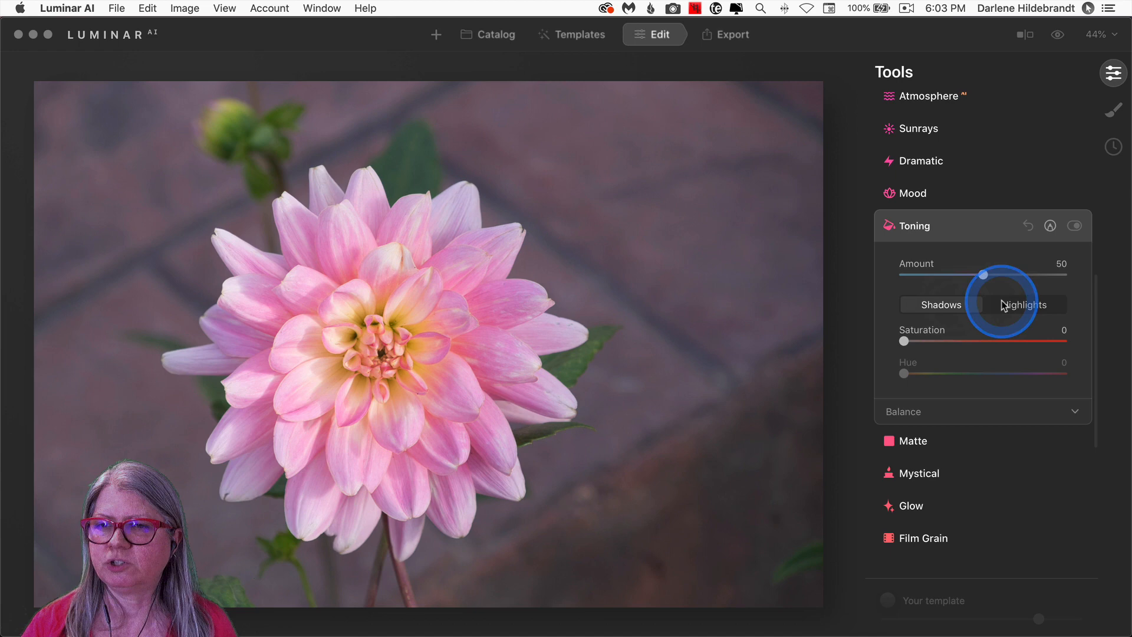
pyautogui.click(941, 304)
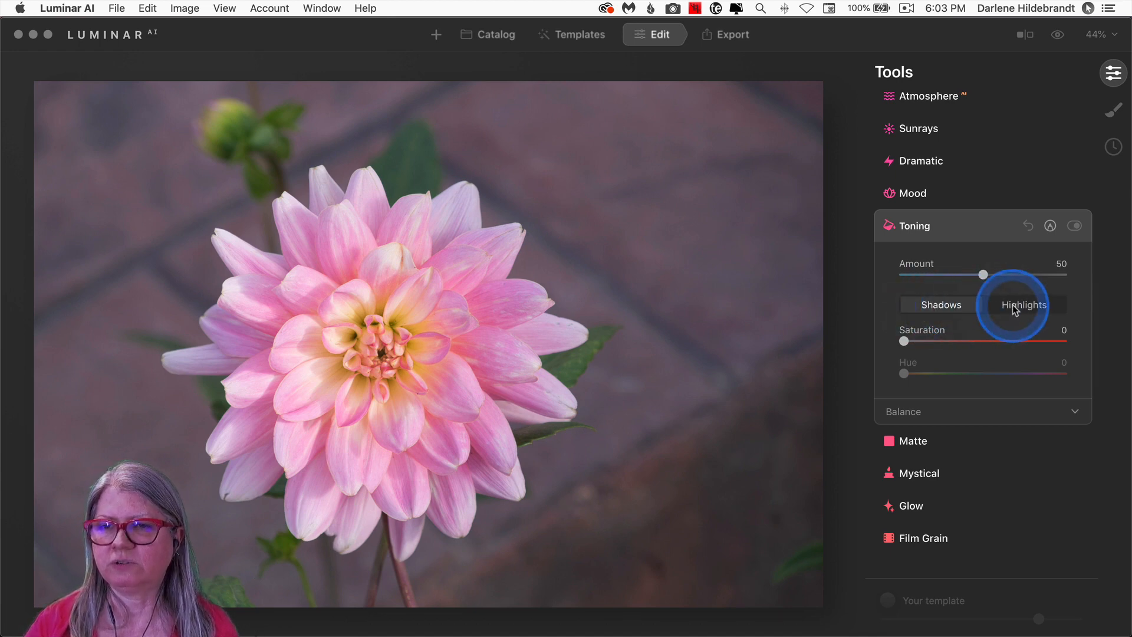
pyautogui.moveTo(903, 341); pyautogui.dragTo(949, 341)
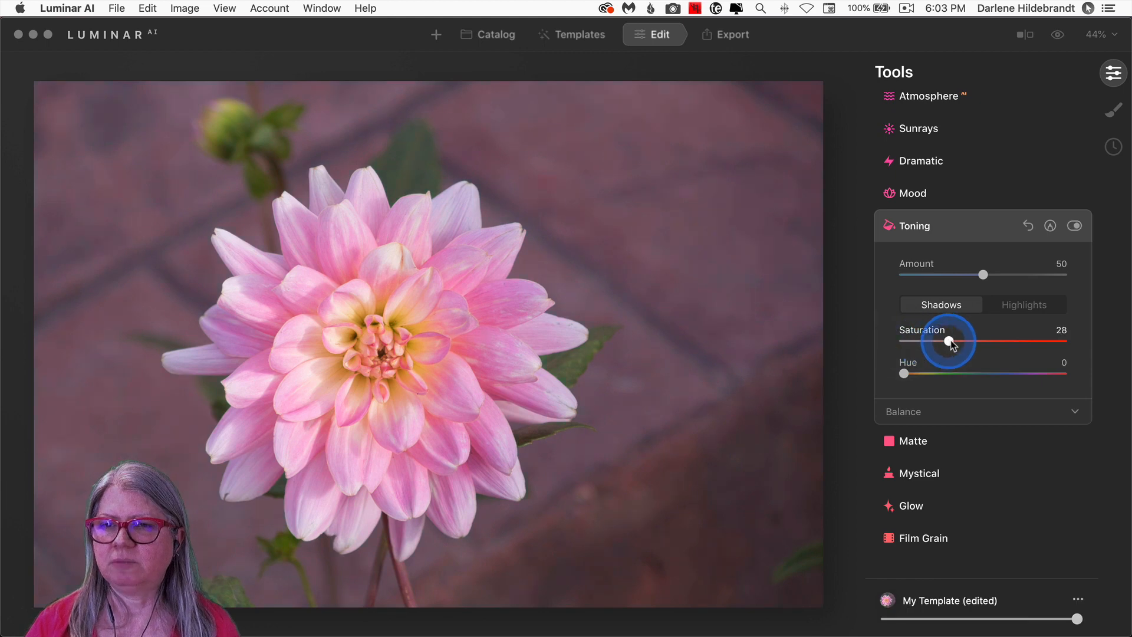
pyautogui.moveTo(946, 341); pyautogui.dragTo(990, 341)
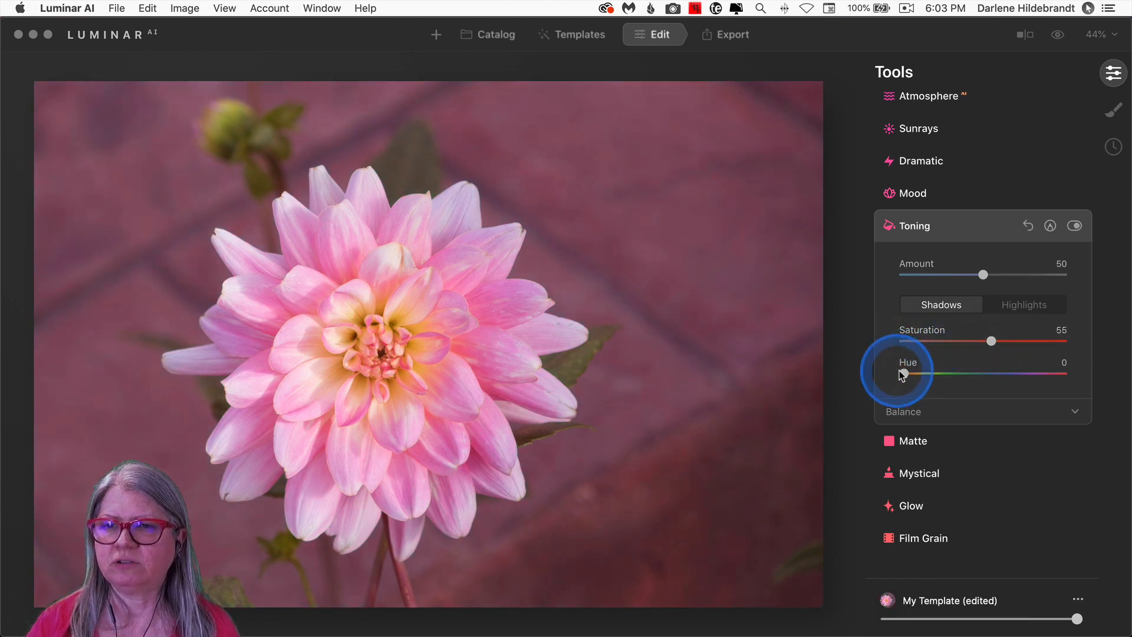
pyautogui.moveTo(898, 373); pyautogui.dragTo(929, 374)
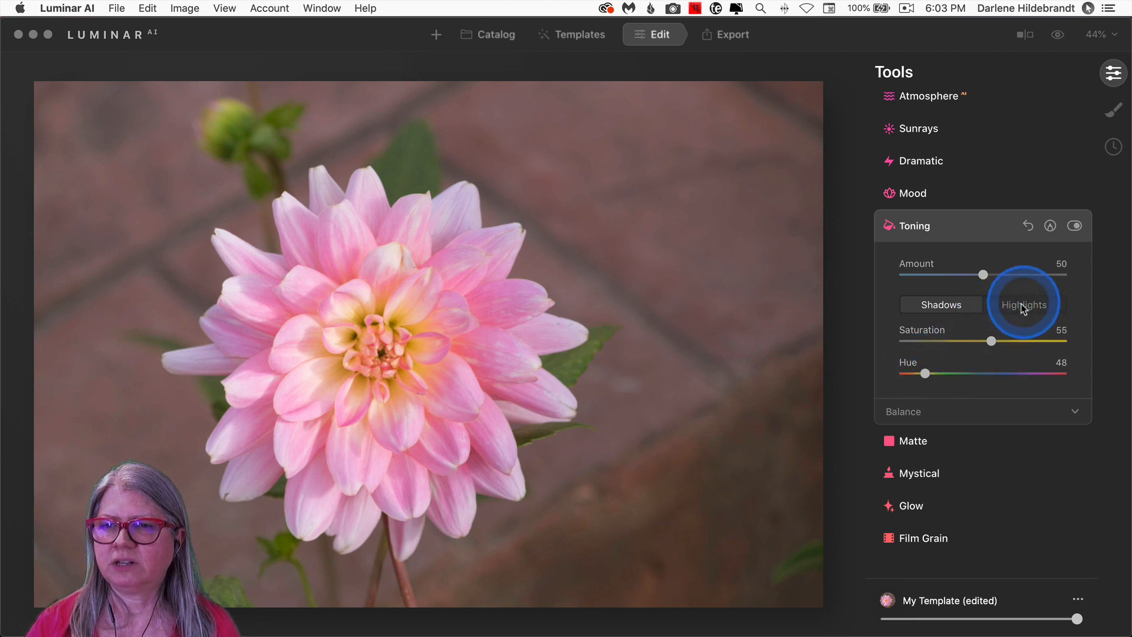
# - Tone the highlights, shifting their hue to 231 with saturation 46
pyautogui.click(1023, 305)
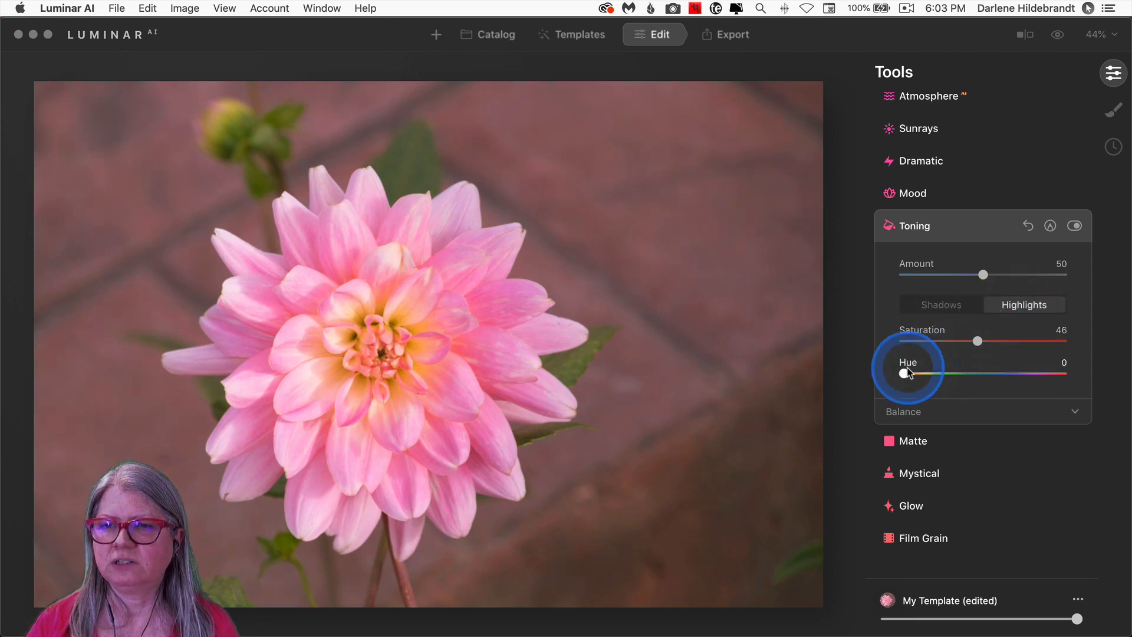
pyautogui.moveTo(887, 374); pyautogui.dragTo(1005, 374)
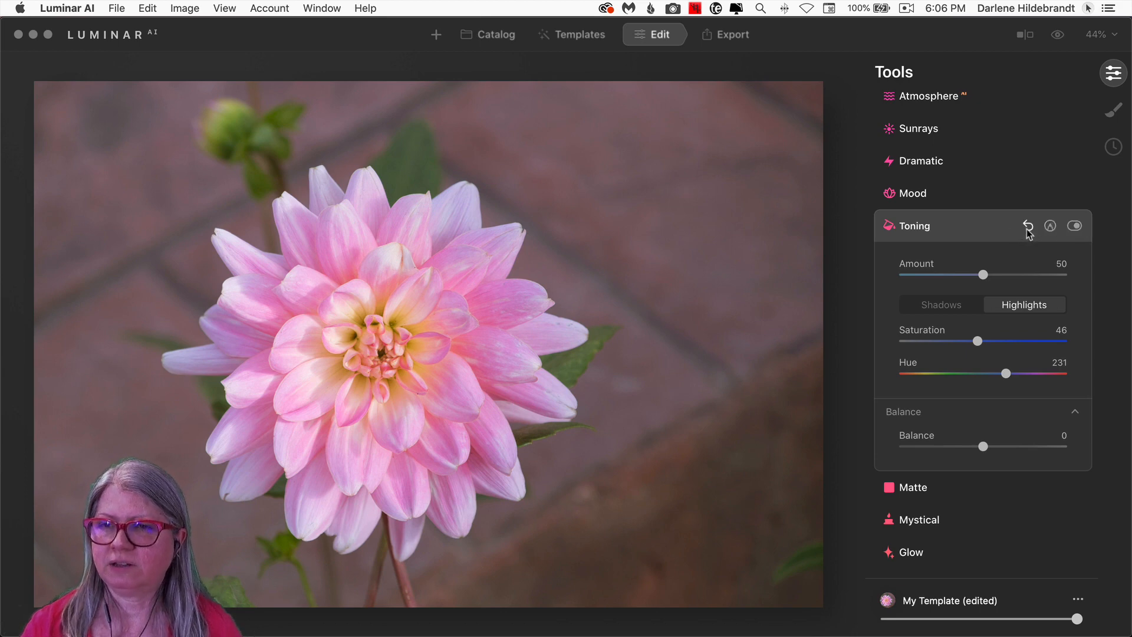
pyautogui.moveTo(1028, 226)
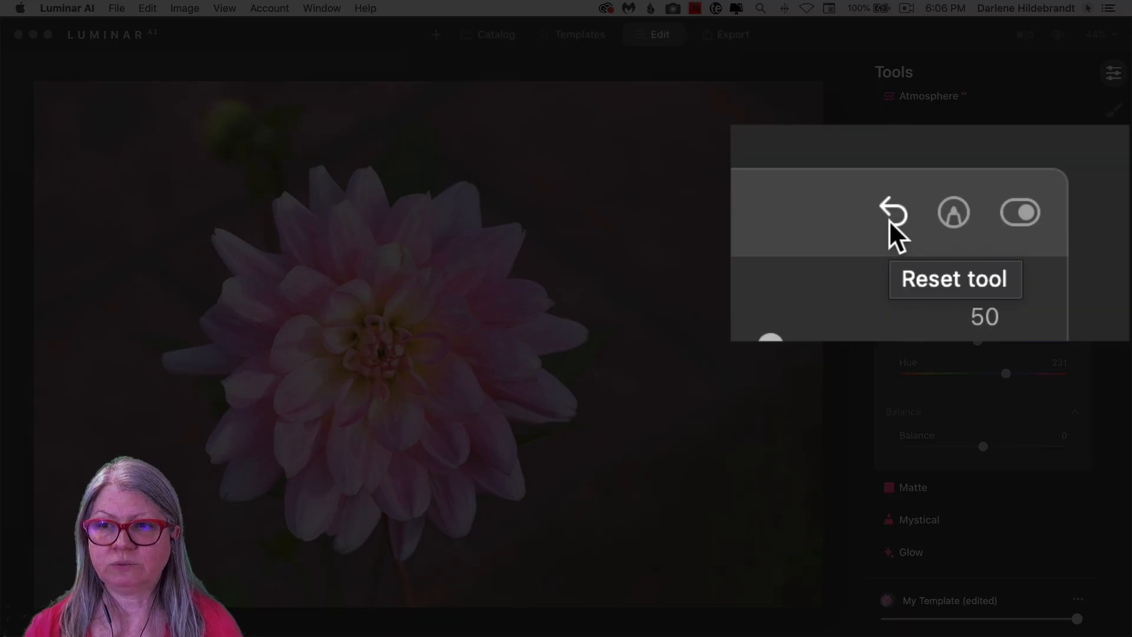
pyautogui.moveTo(877, 228)
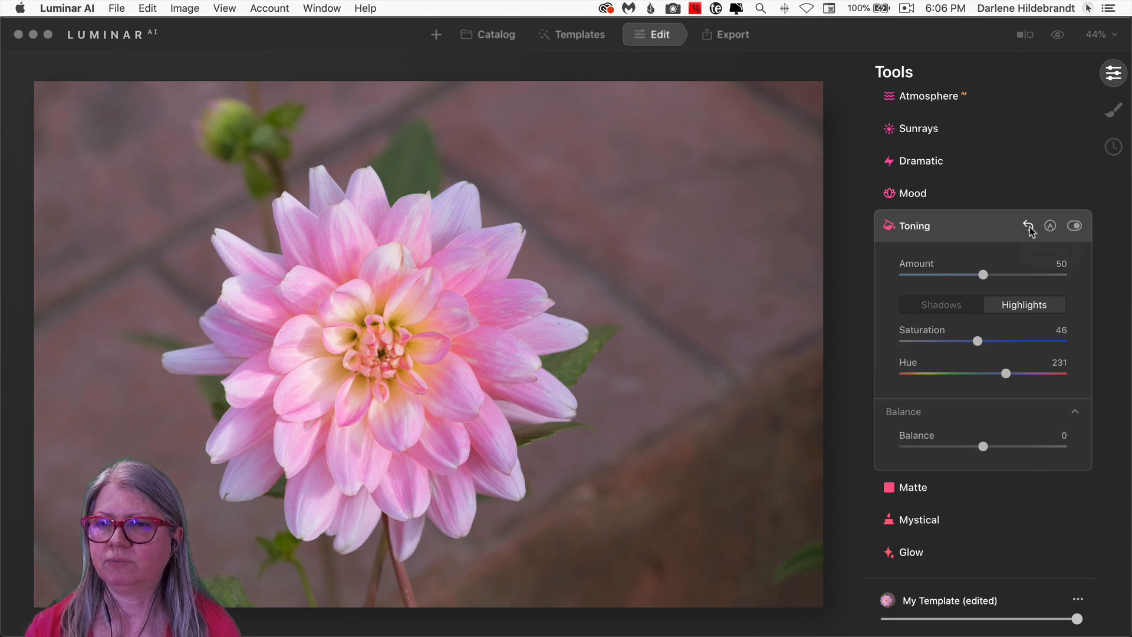
# - Reset the Toning tool so highlights saturation and hue return to 0
pyautogui.click(1027, 225)
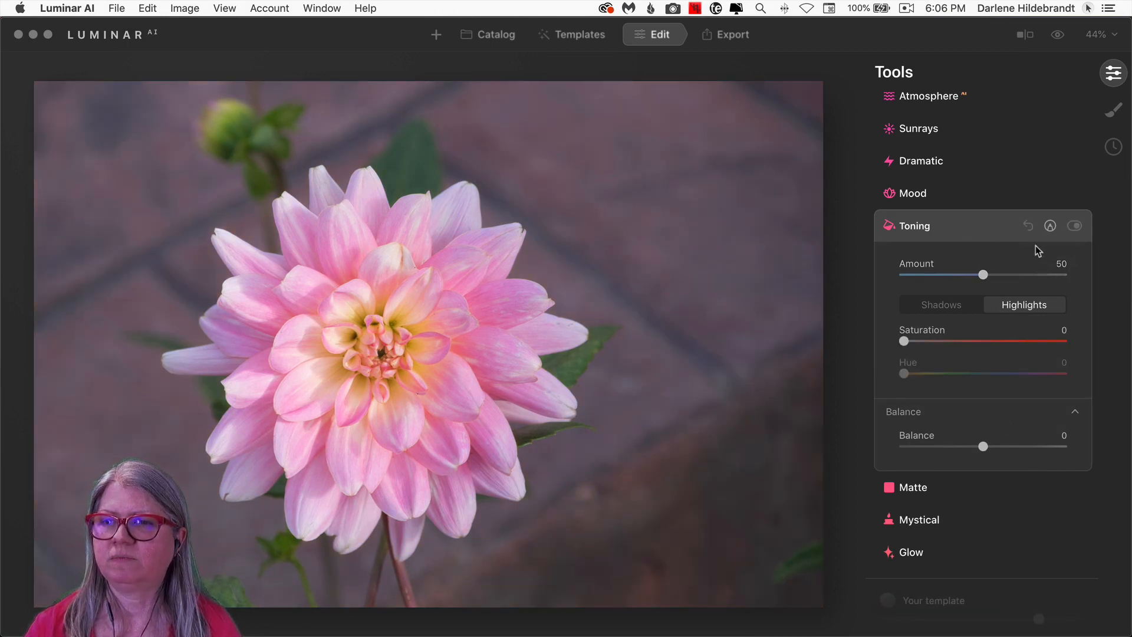
pyautogui.moveTo(1051, 227)
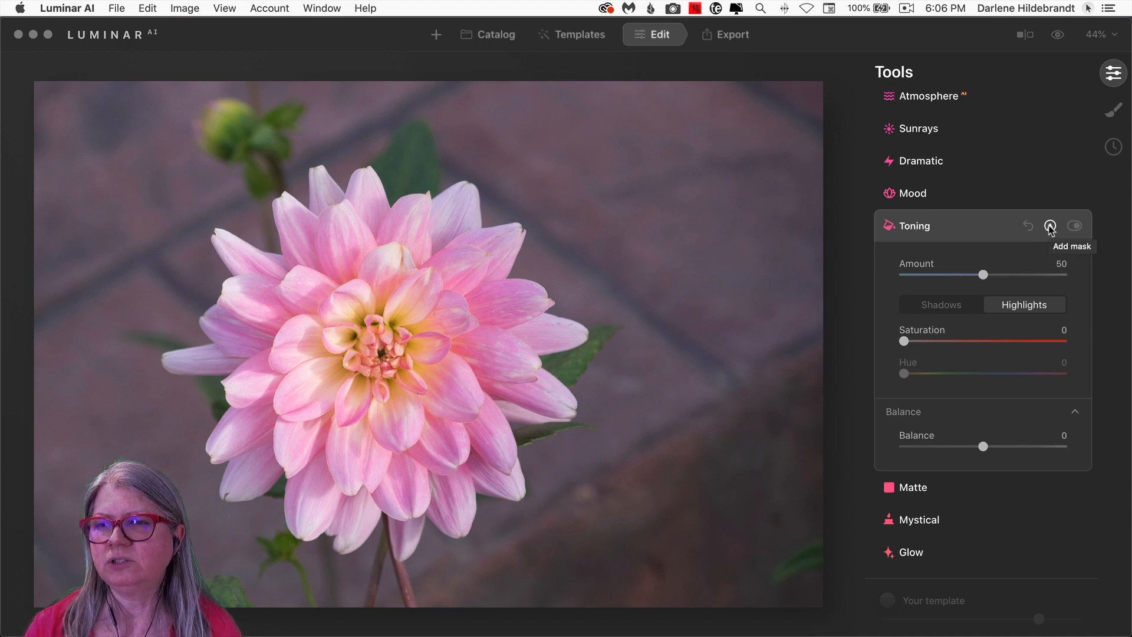
# - Set Highlights saturation to 25 and toggle the Toning effect off and on for comparison, then return to the Catalog
pyautogui.click(1049, 225)
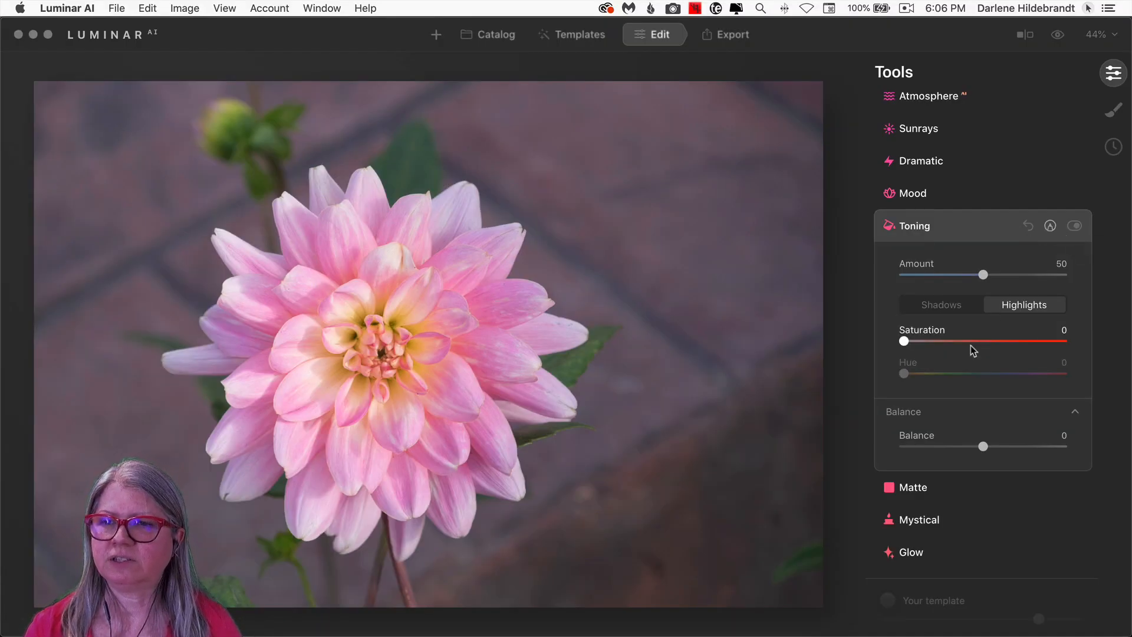
pyautogui.moveTo(903, 340); pyautogui.dragTo(942, 340)
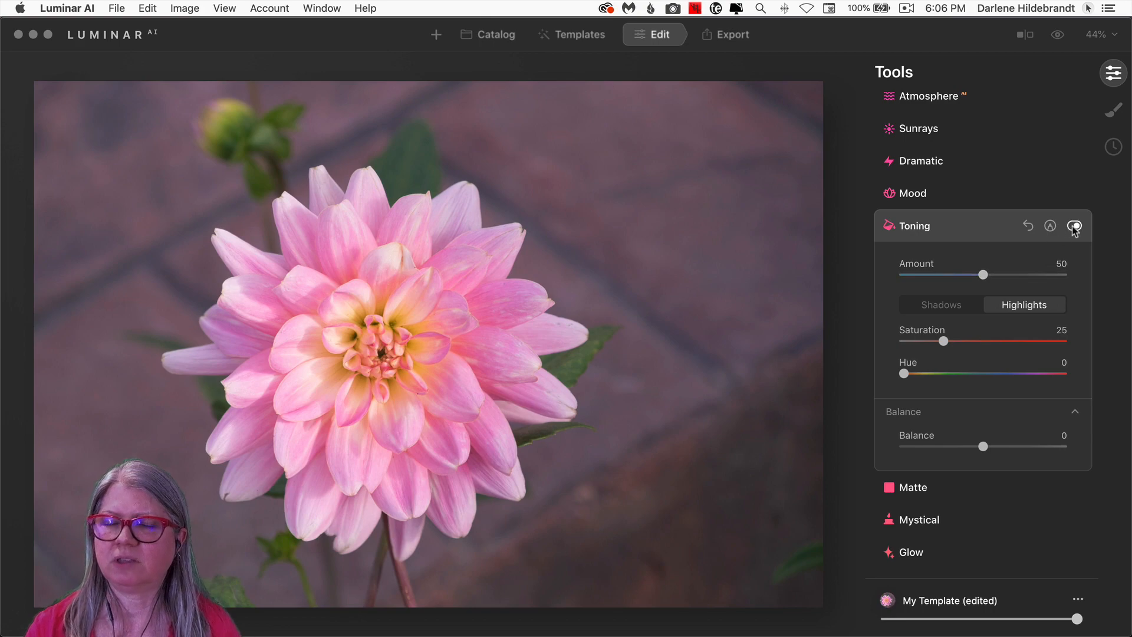
pyautogui.click(1075, 226)
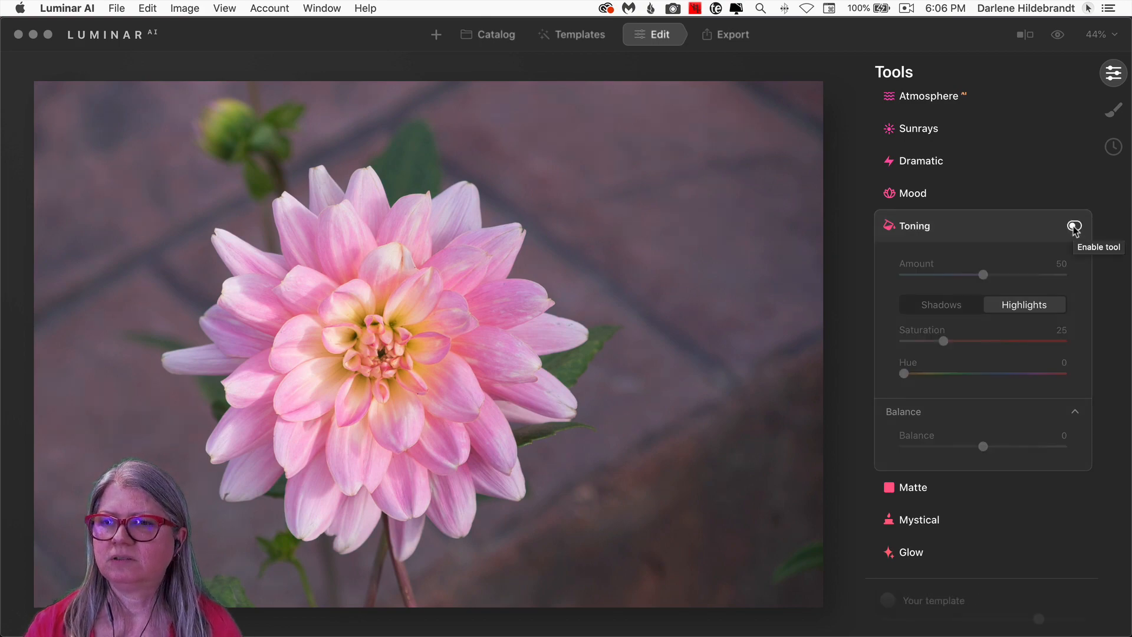
pyautogui.click(1074, 226)
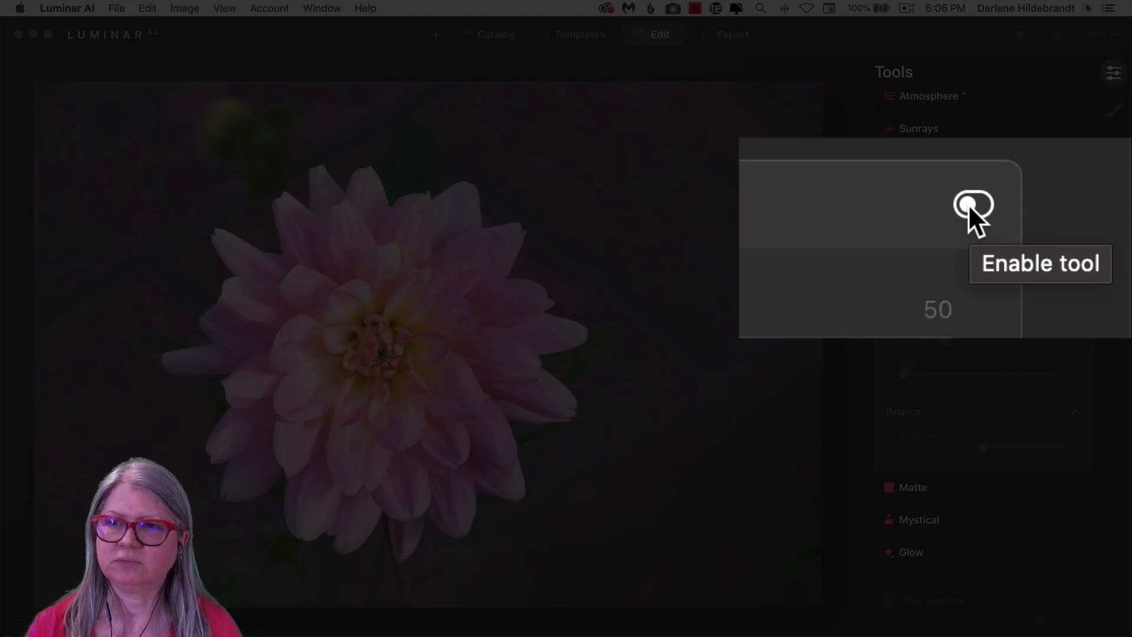
pyautogui.click(973, 204)
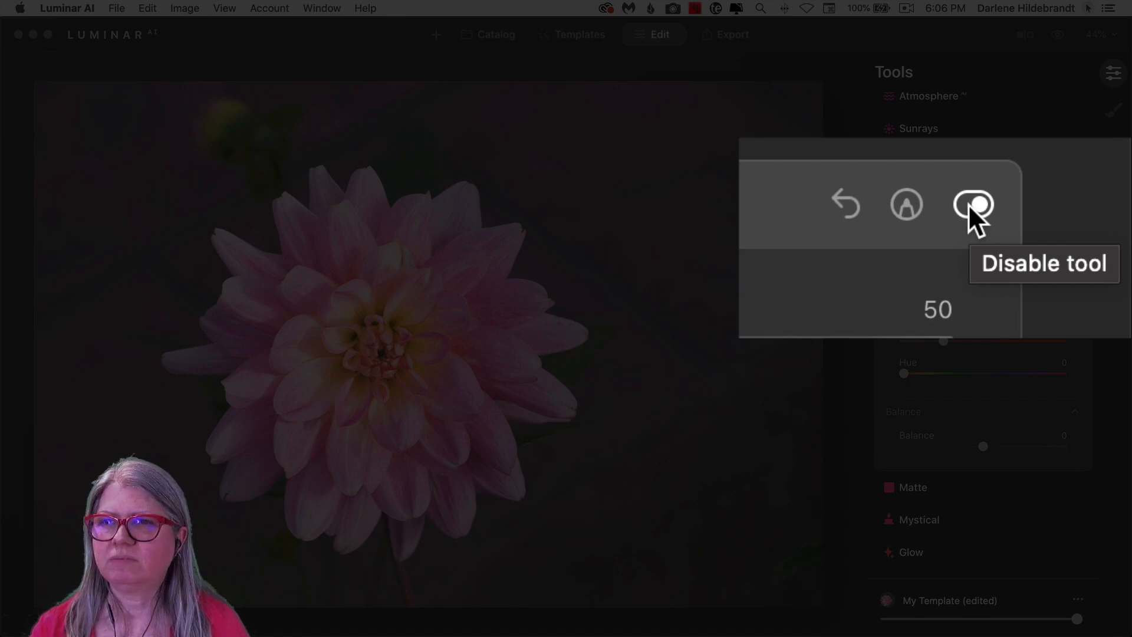
pyautogui.click(972, 204)
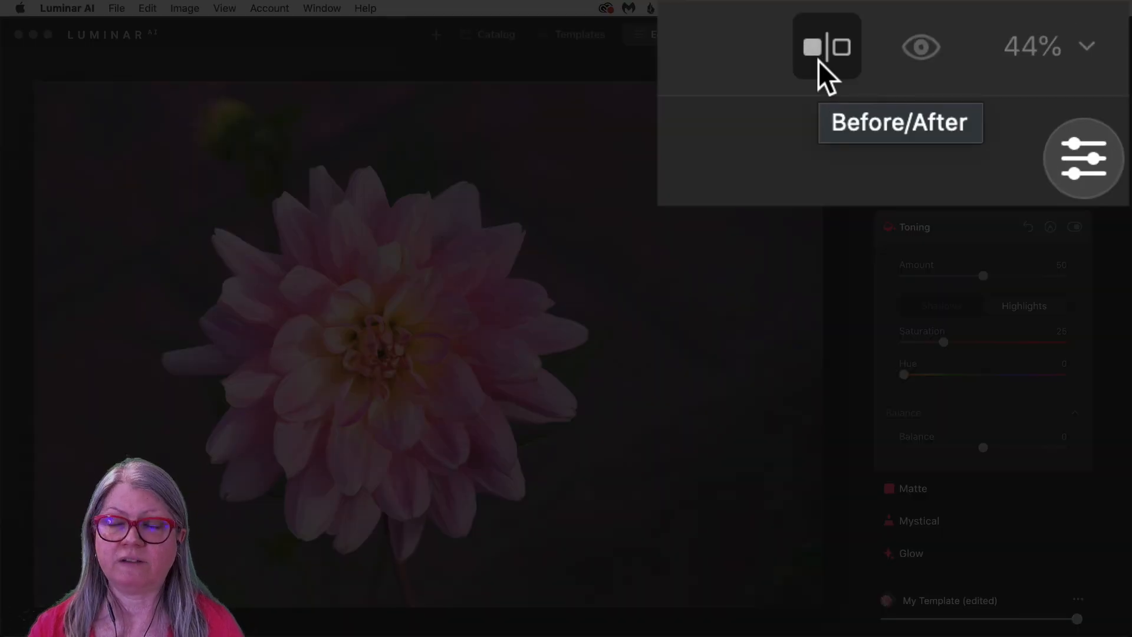
pyautogui.moveTo(920, 47)
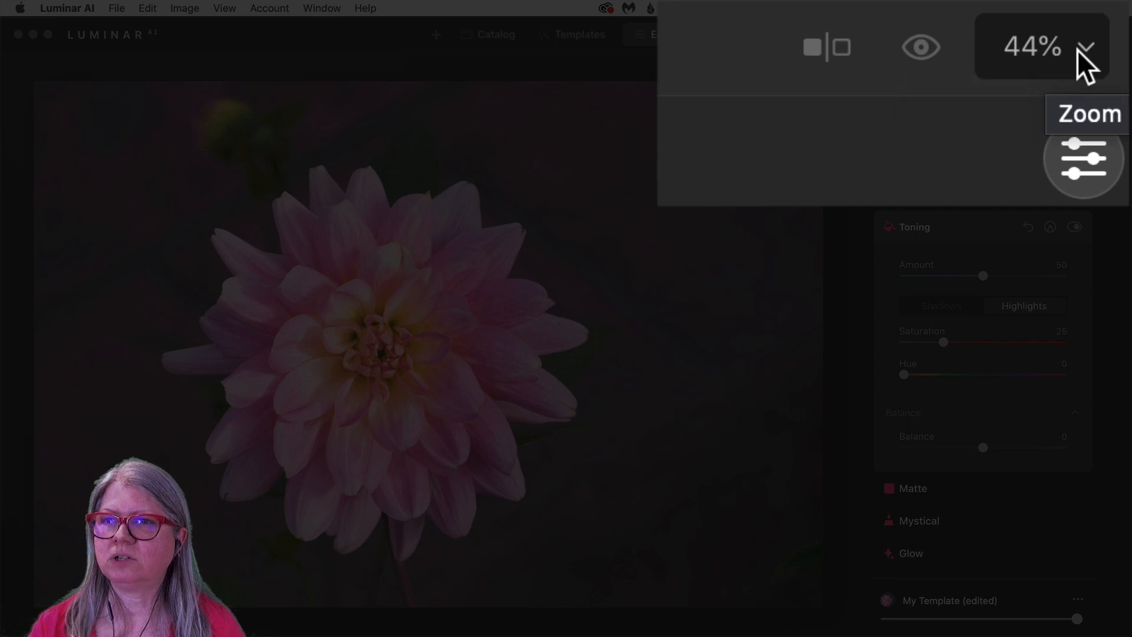
pyautogui.click(489, 34)
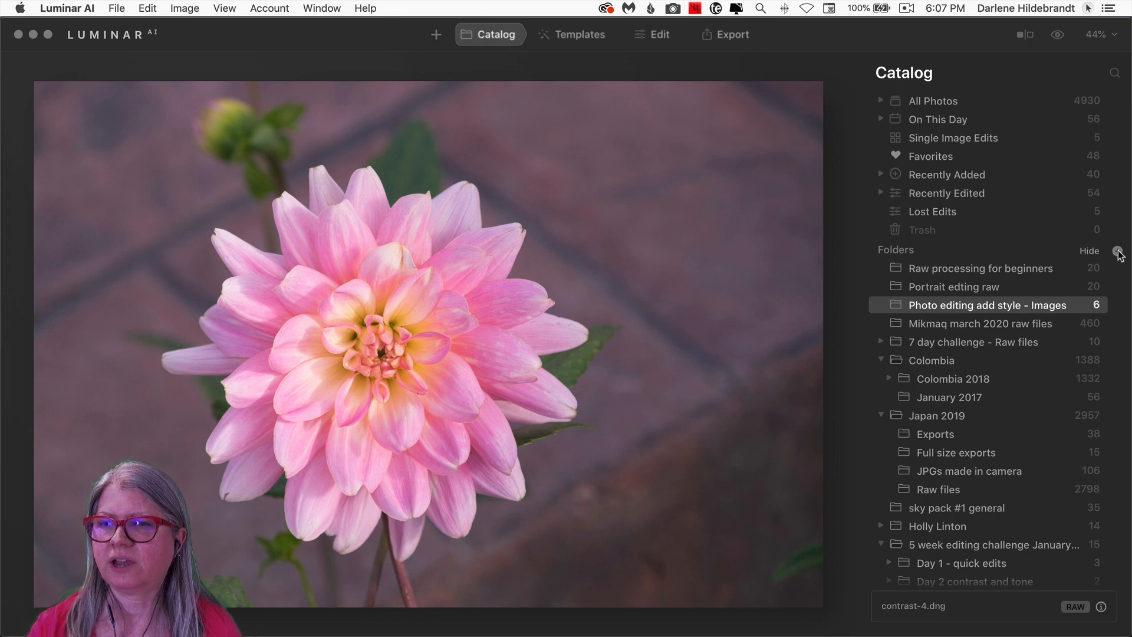
pyautogui.moveTo(1118, 254)
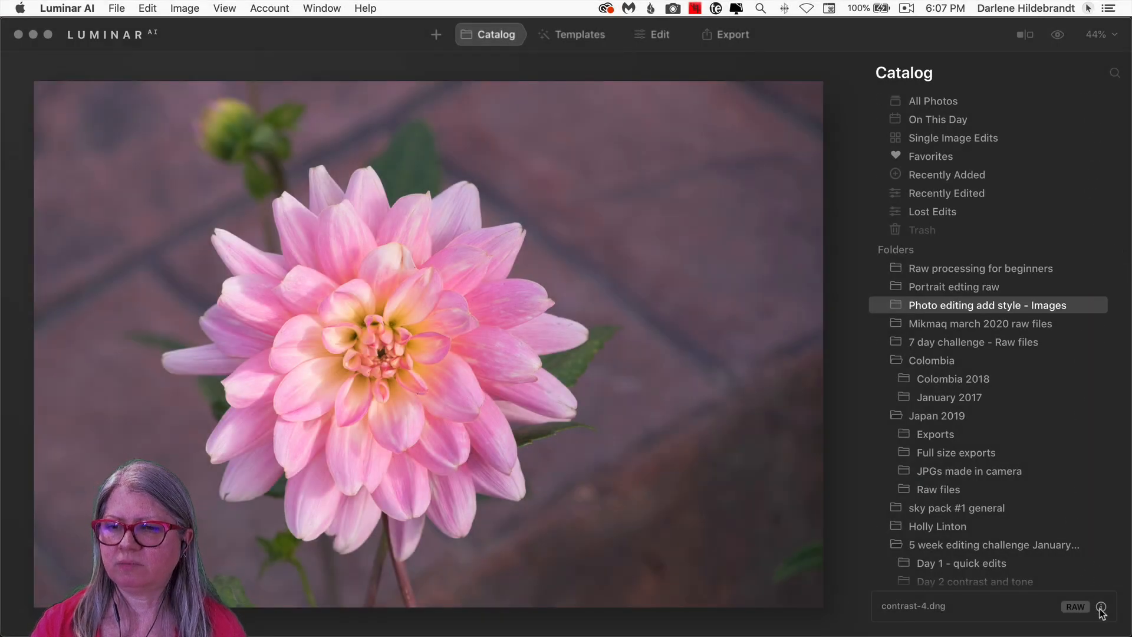
pyautogui.moveTo(1101, 606)
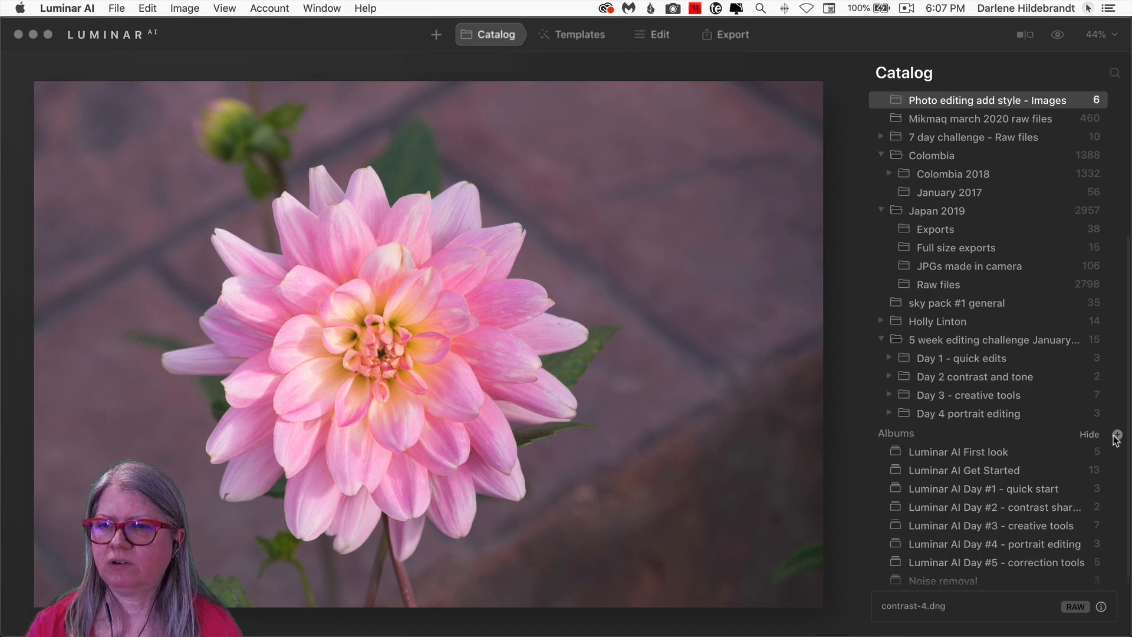
pyautogui.moveTo(1118, 435)
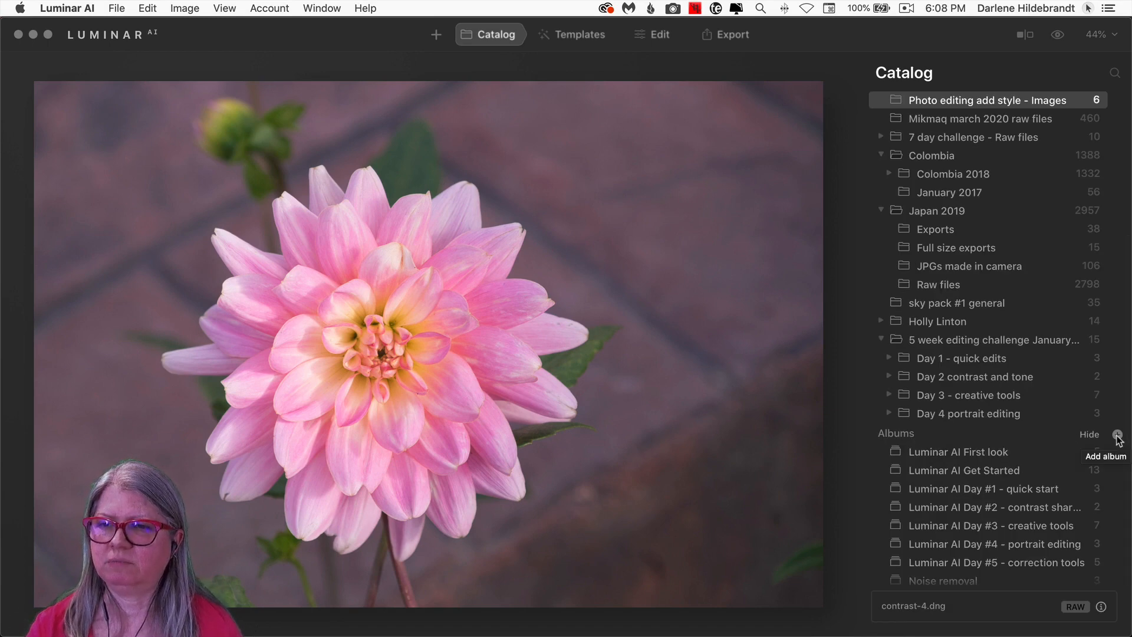
# - Show the templates suggested for the toned dahlia photo
pyautogui.click(573, 34)
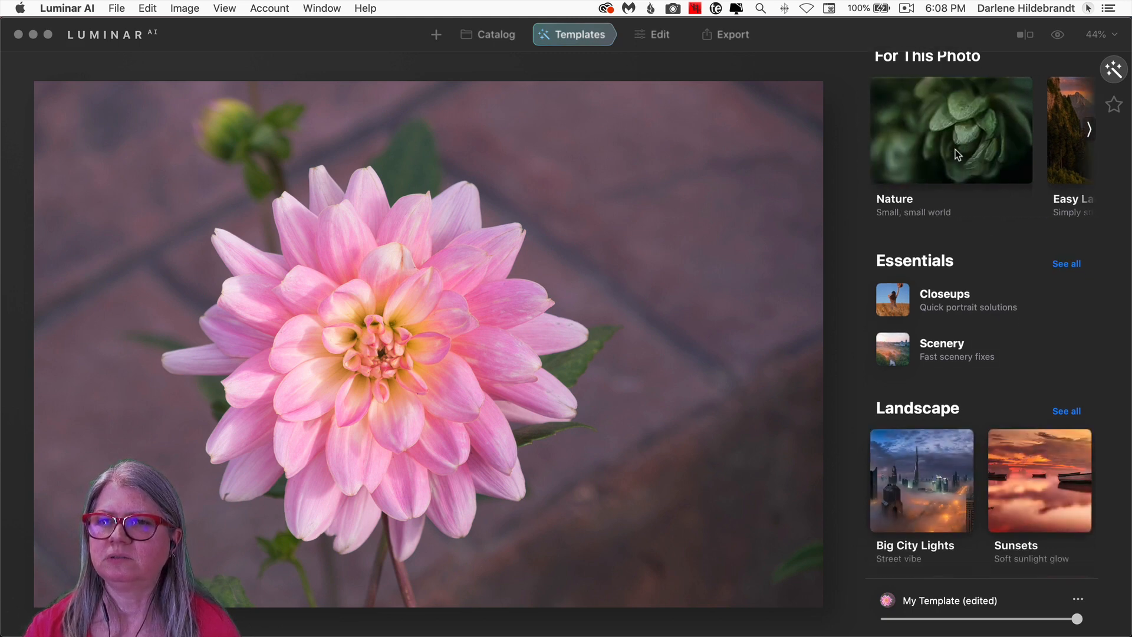
# - Apply the Sunny Small template from the Nature collection to brighten the dahlia
pyautogui.click(950, 129)
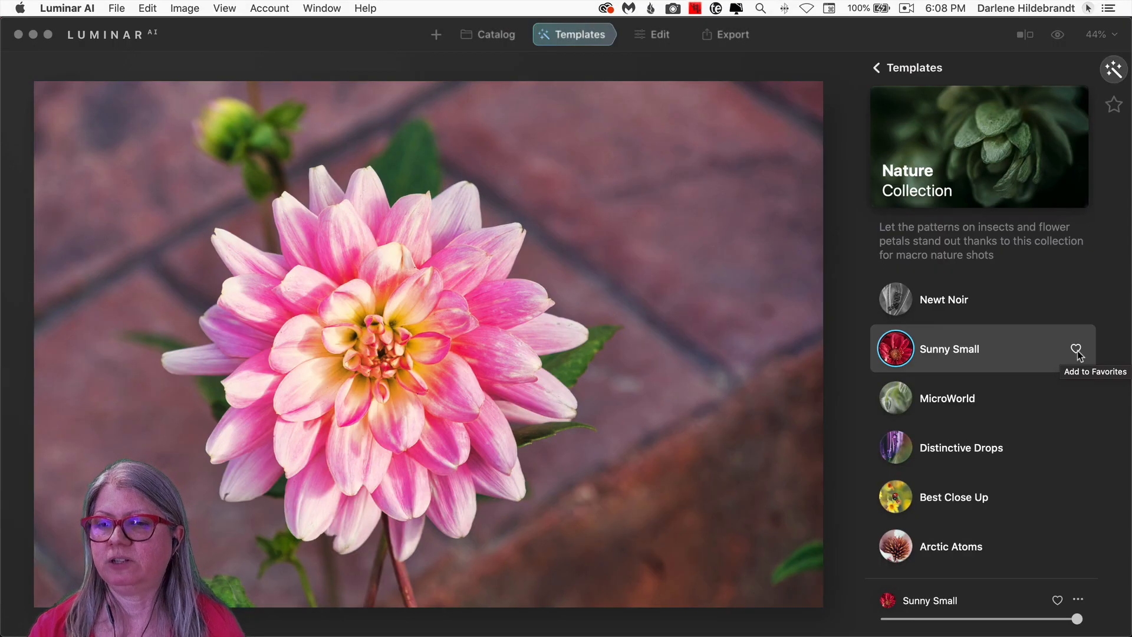
pyautogui.moveTo(227, 49)
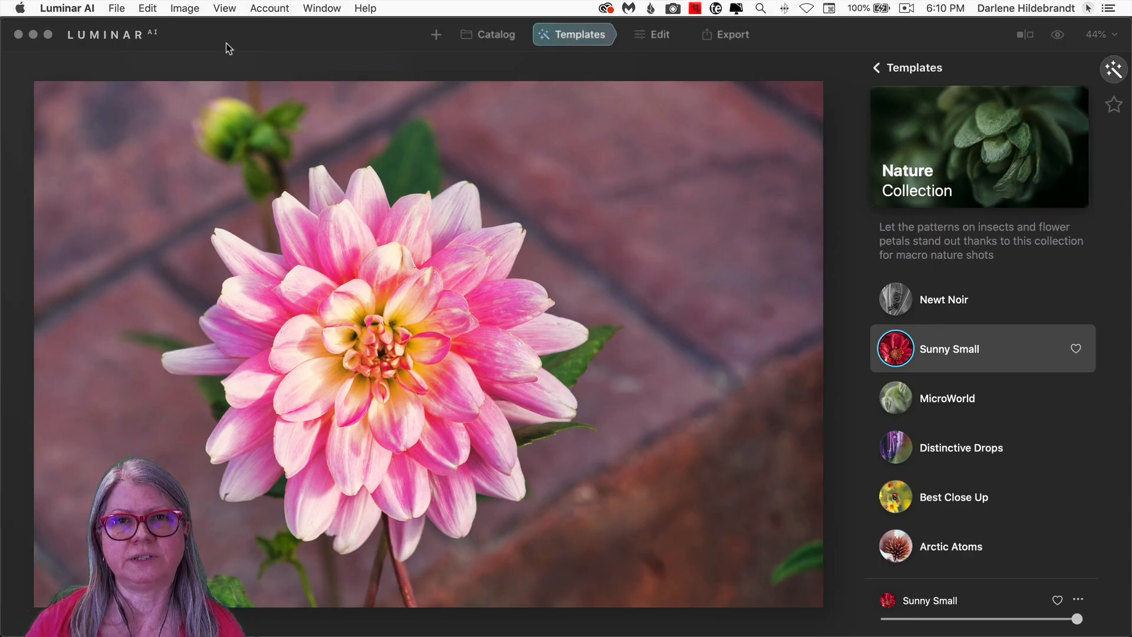
# - Run Check for Updates from the Luminar AI menu and dismiss the up-to-date notice
pyautogui.click(67, 8)
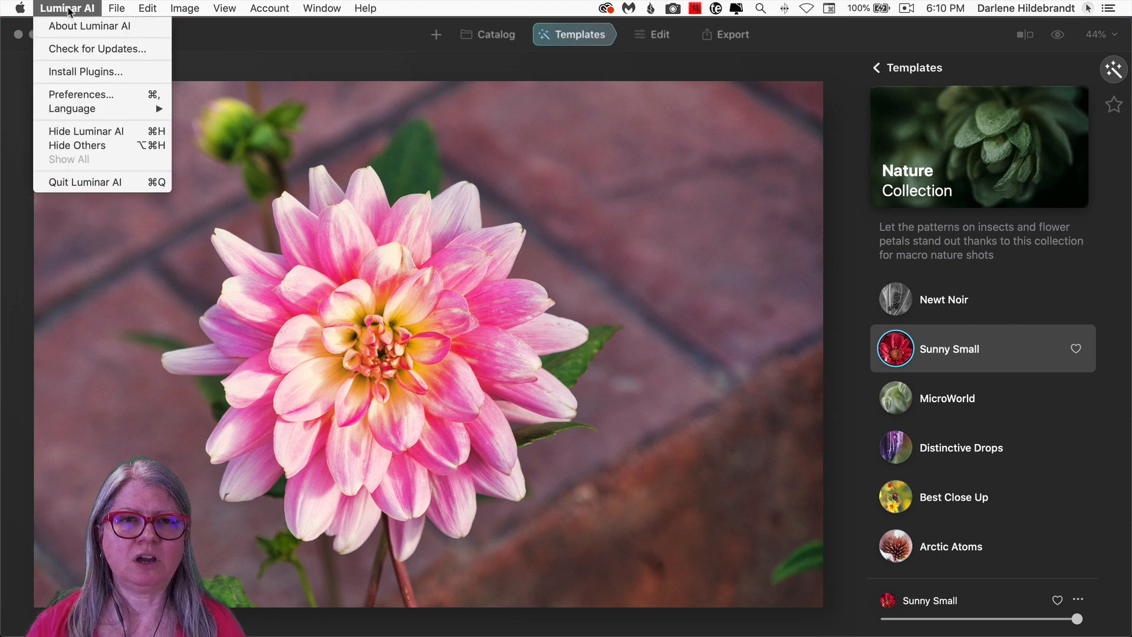
pyautogui.moveTo(95, 48)
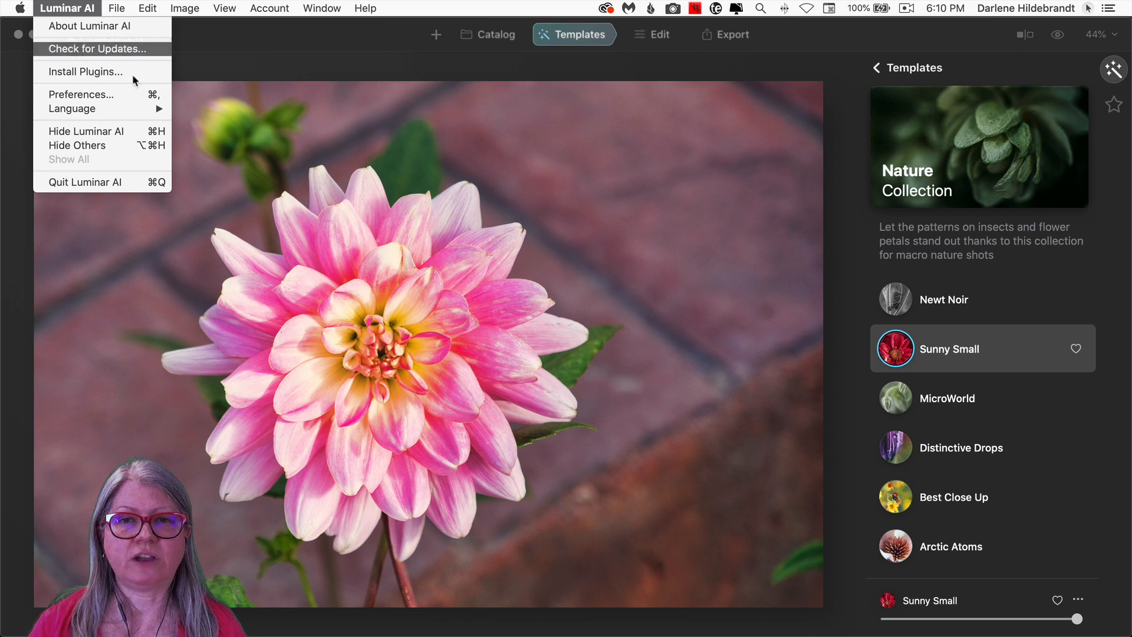
pyautogui.click(96, 48)
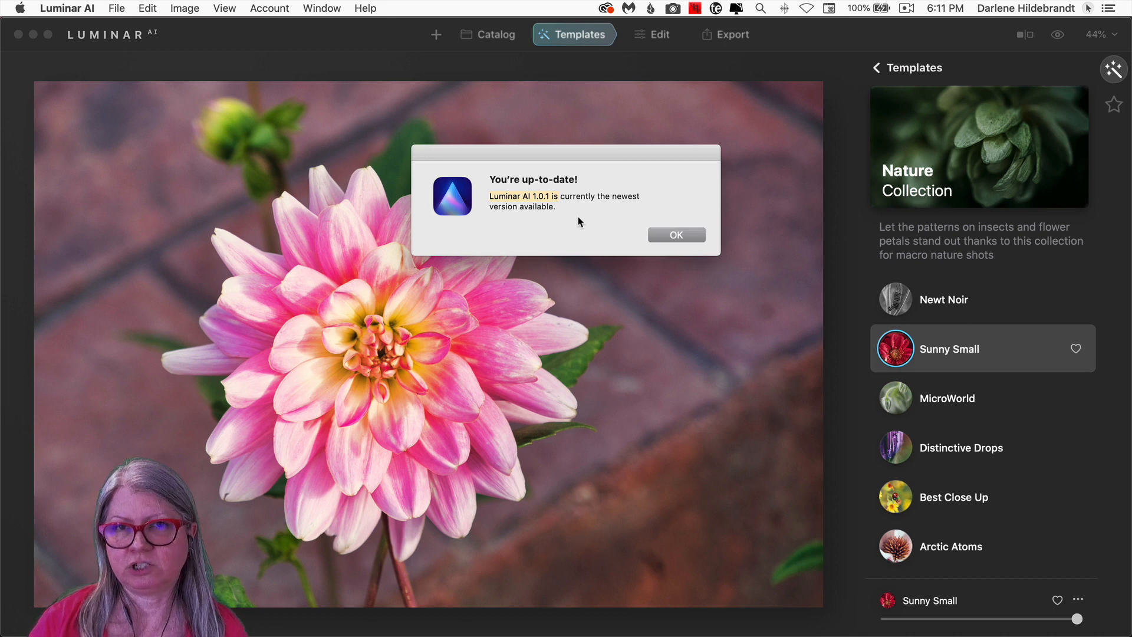
pyautogui.click(675, 235)
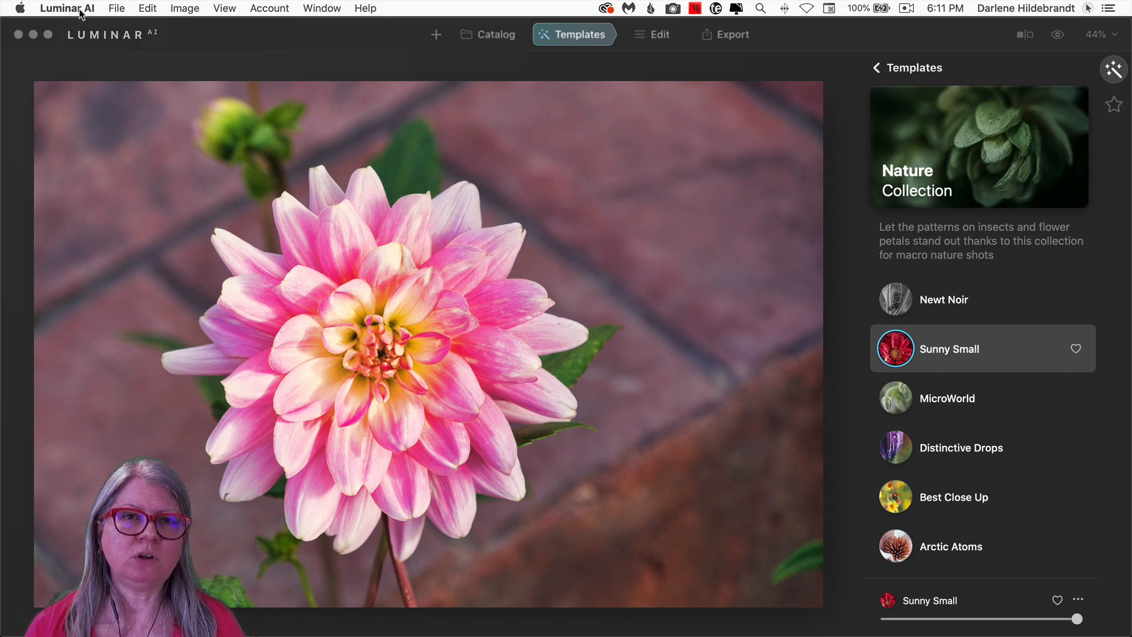
# - From Install Plugins, uninstall the Photoshop plugin, authorising with the password
pyautogui.click(67, 8)
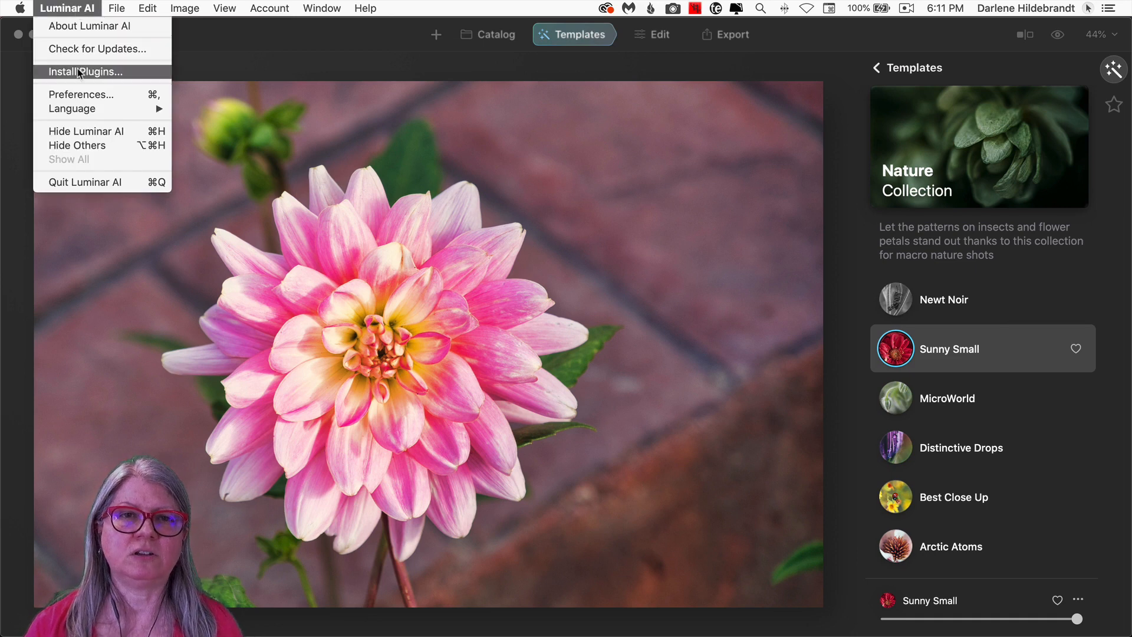
pyautogui.click(86, 72)
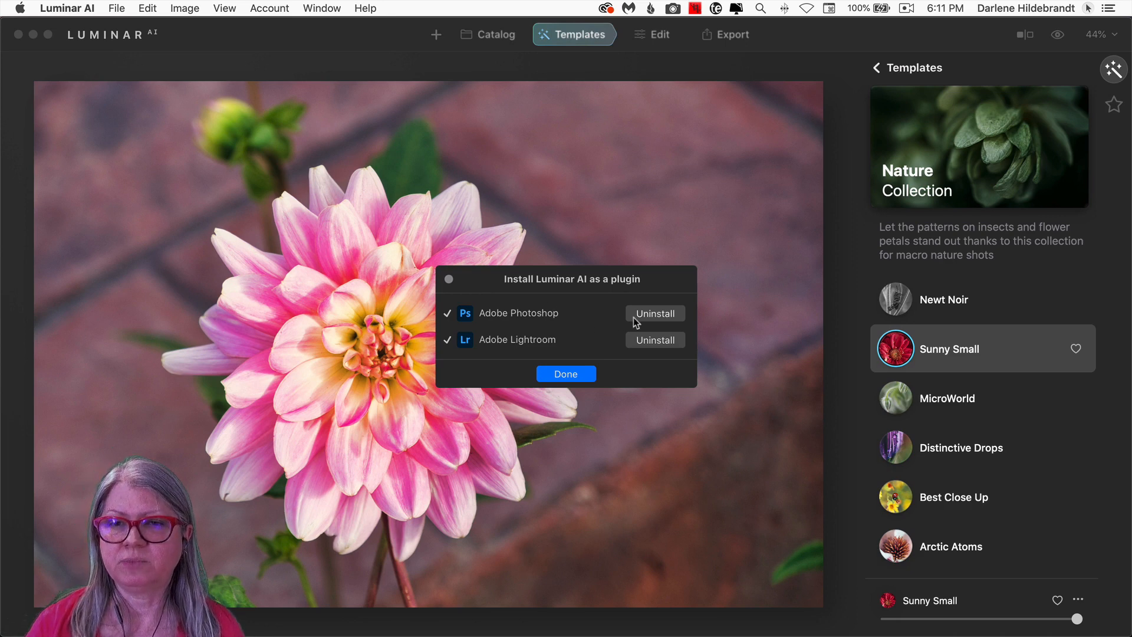
pyautogui.click(654, 312)
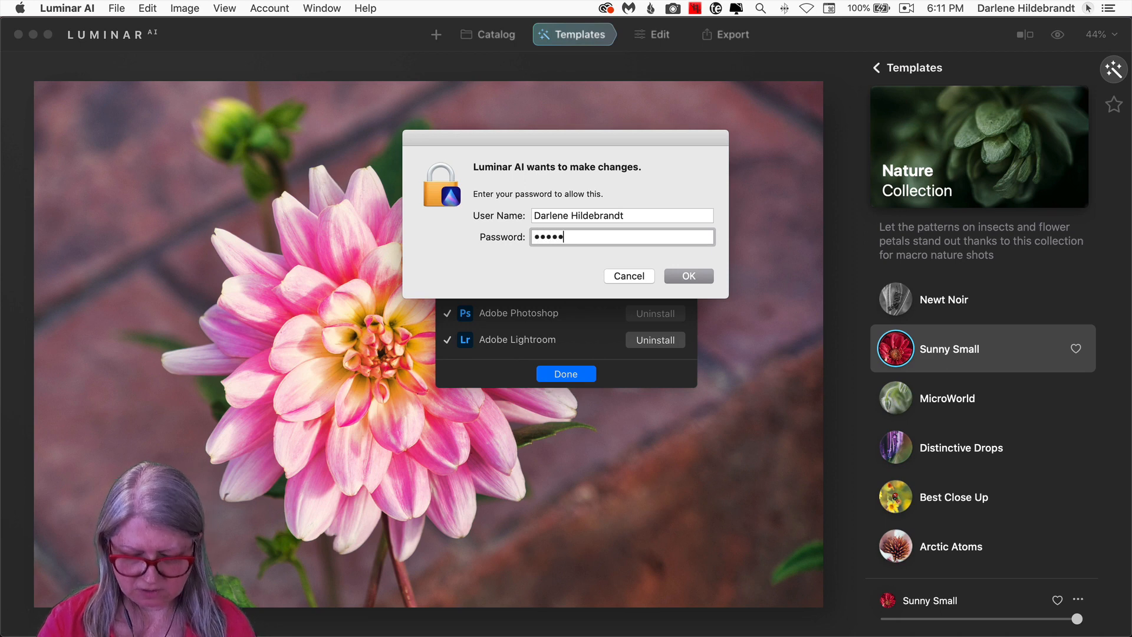
pyautogui.press('backspace')
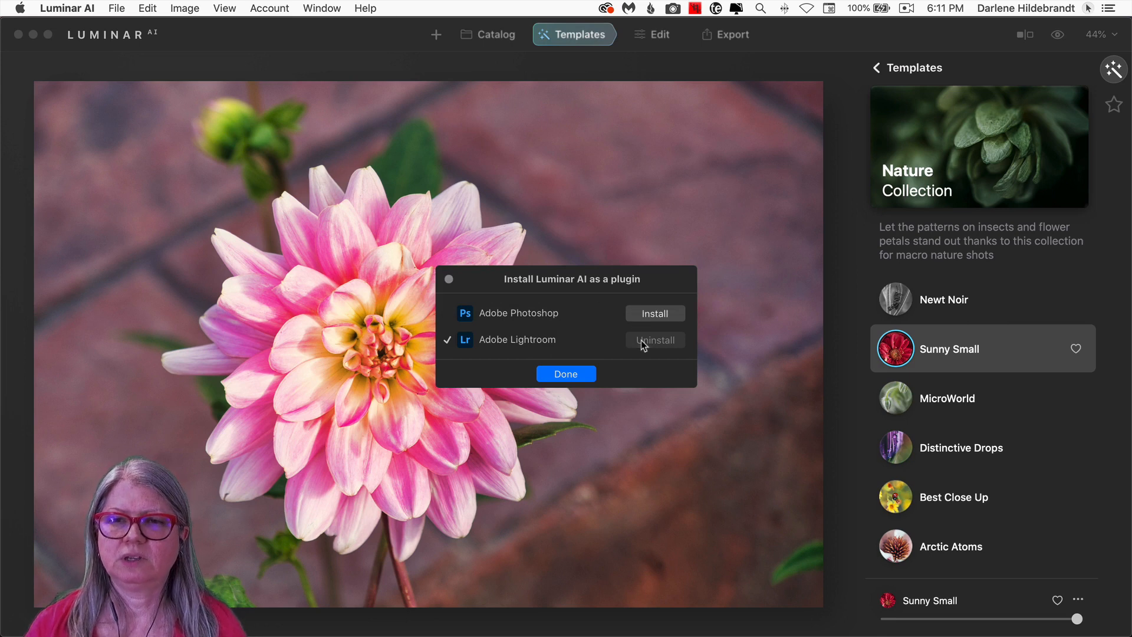
# - Uninstall the Lightroom plugin, then reinstall both Photoshop and Lightroom plugins
pyautogui.click(654, 339)
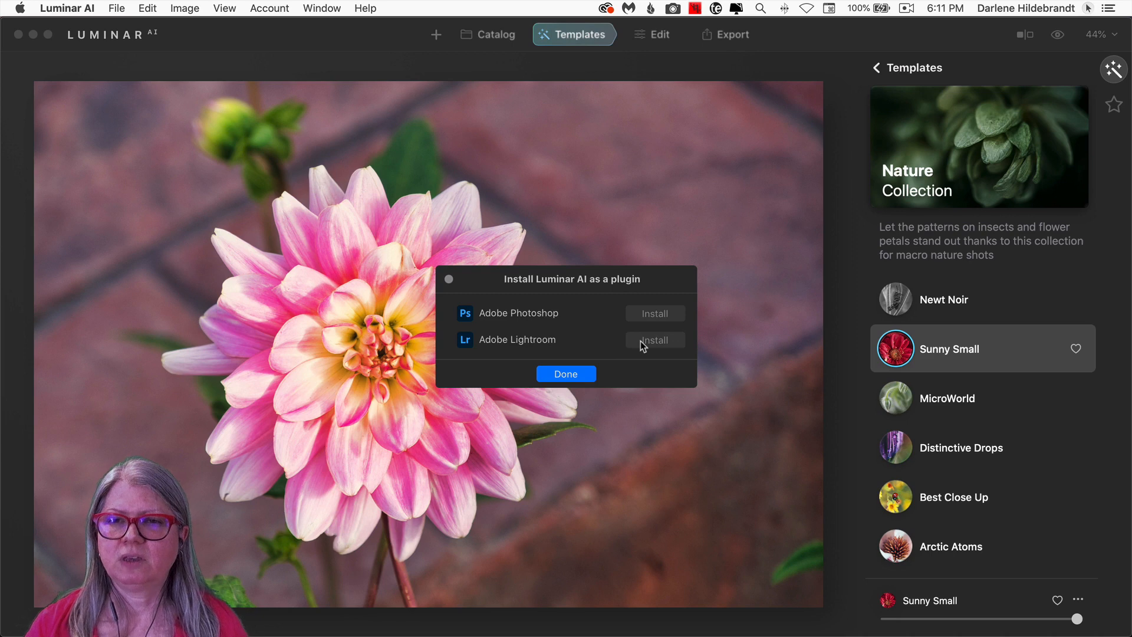
pyautogui.click(654, 339)
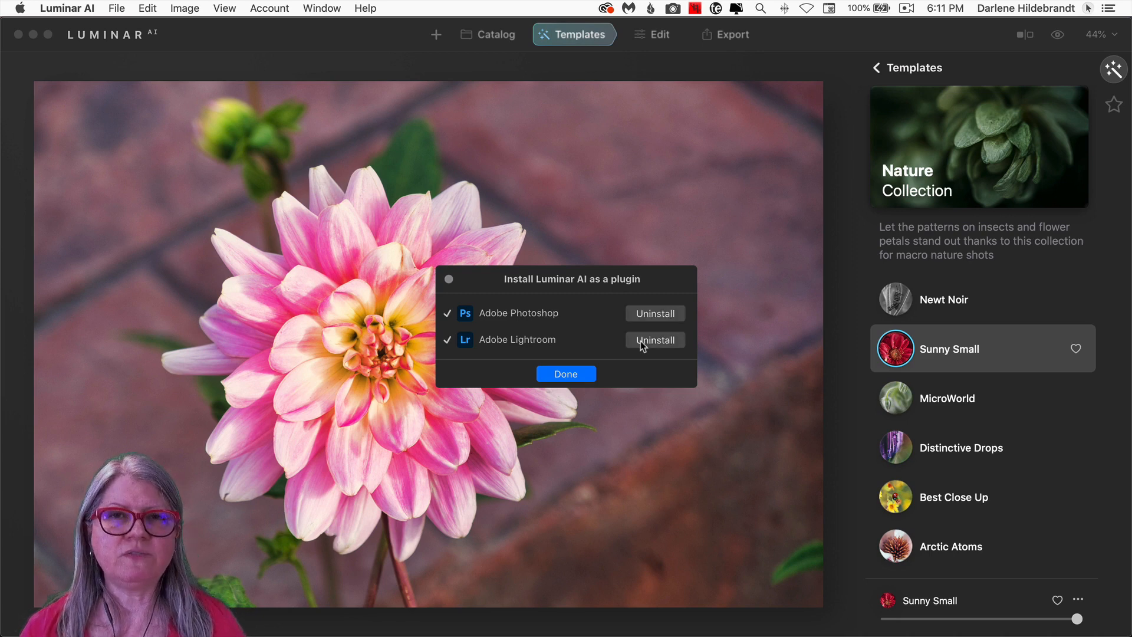